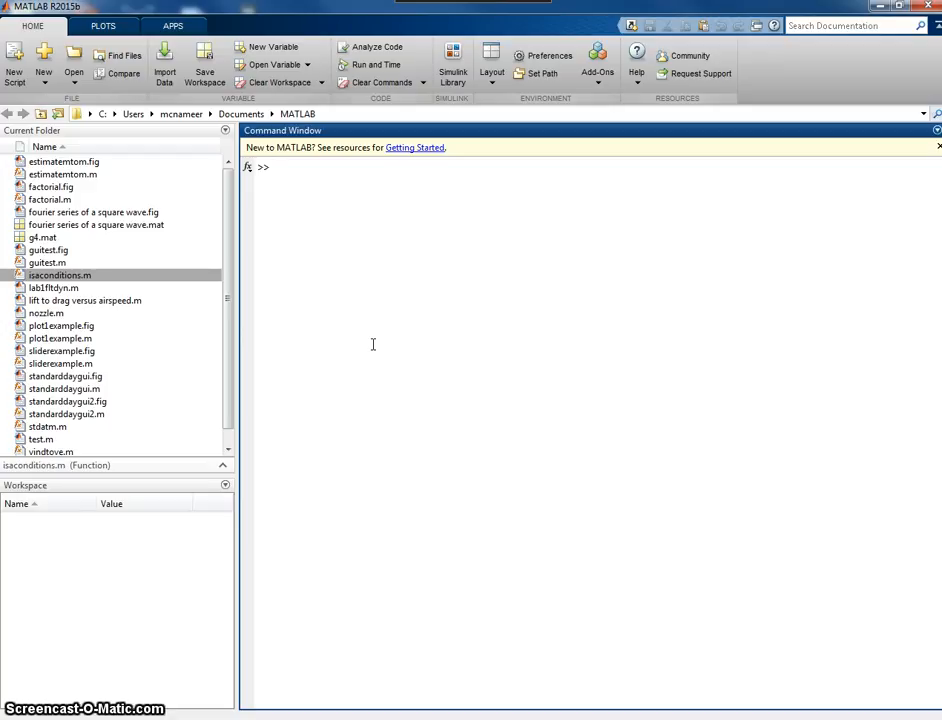
Define altitude = 0:1000:10000 at the command line
text(a1)
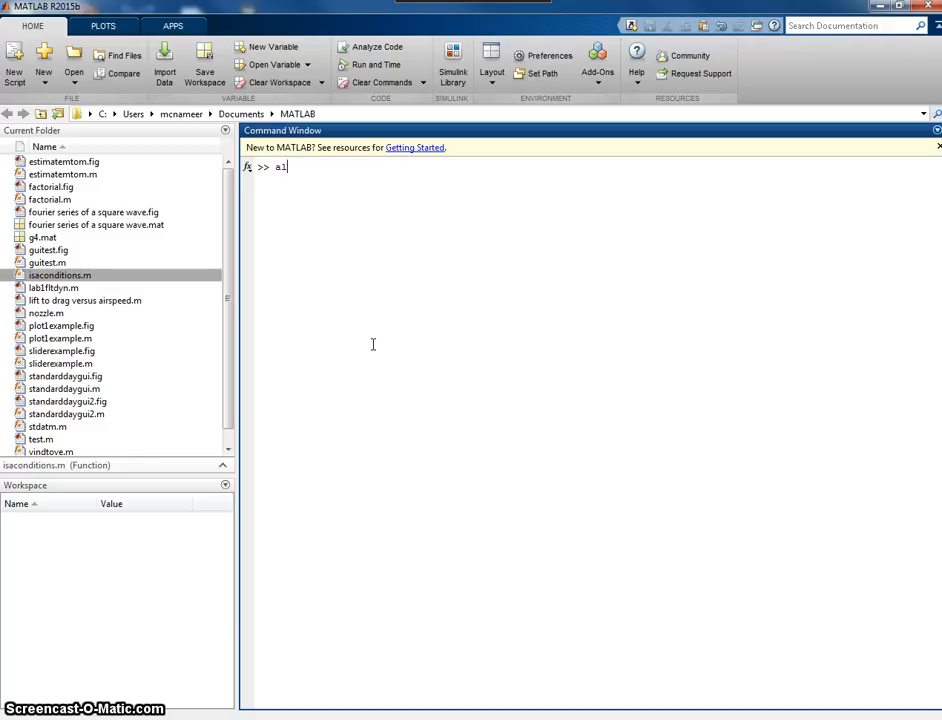
text(altitude =)
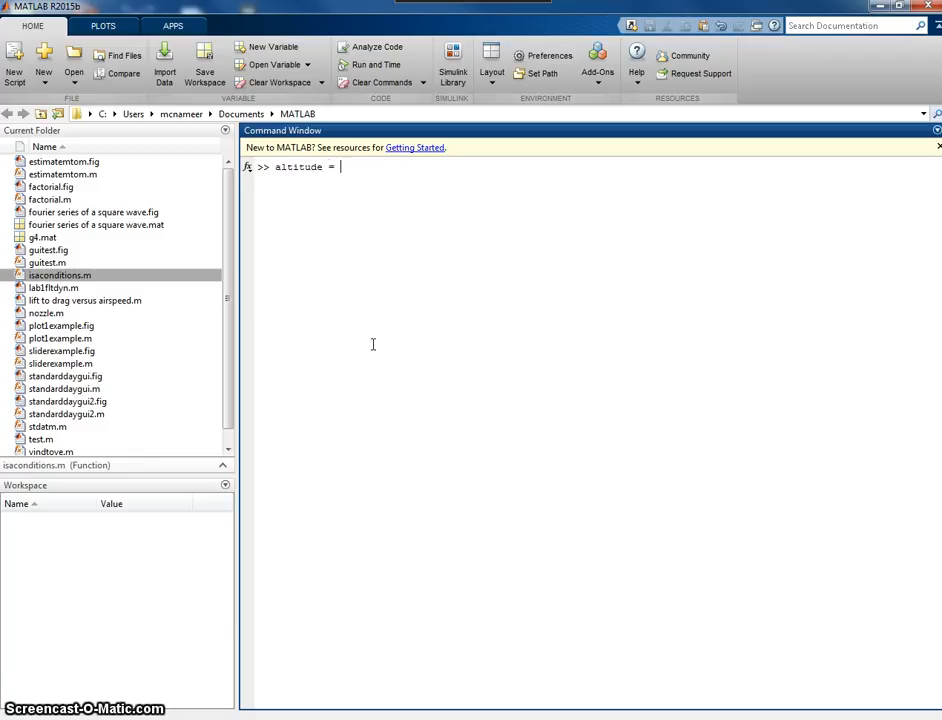
text(0:)
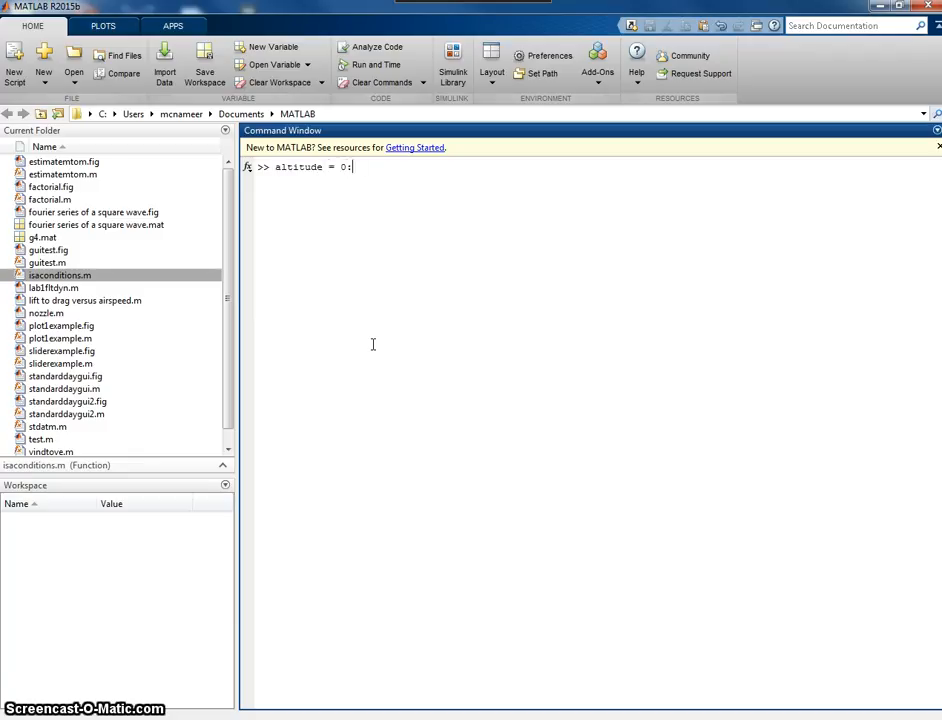
text(1000)
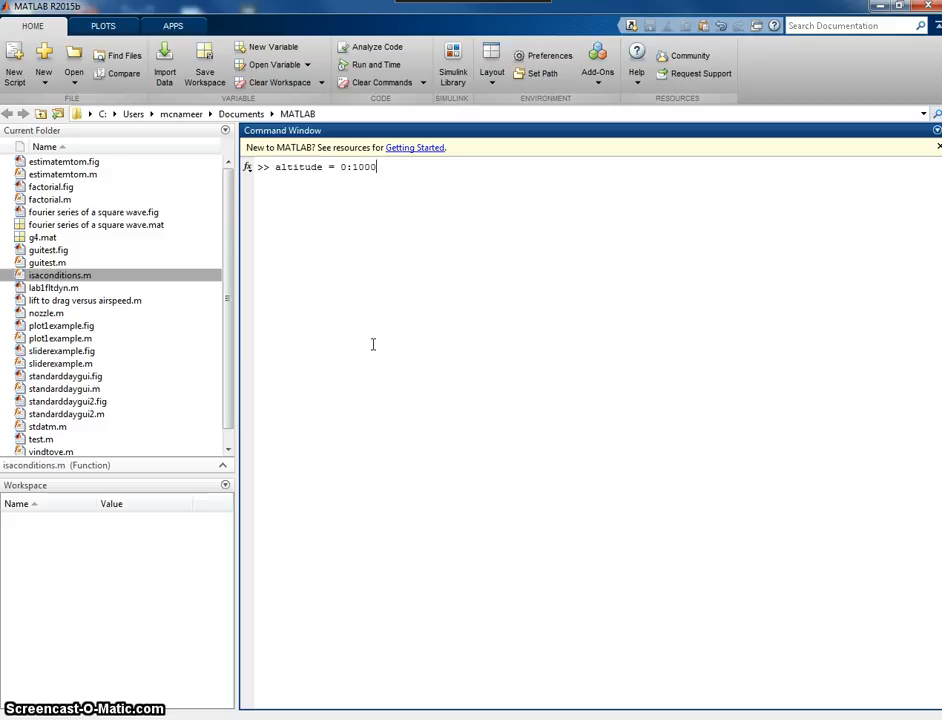
text(:10000;)
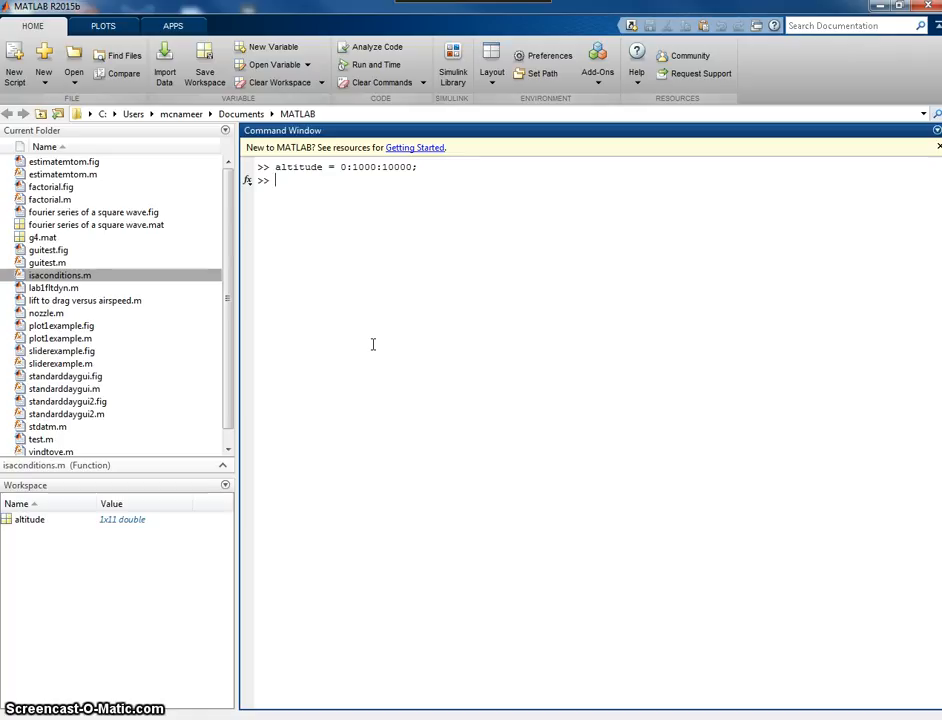
Compute t = 288.15-(.0065*altitude) and display the temperatures
text(t =)
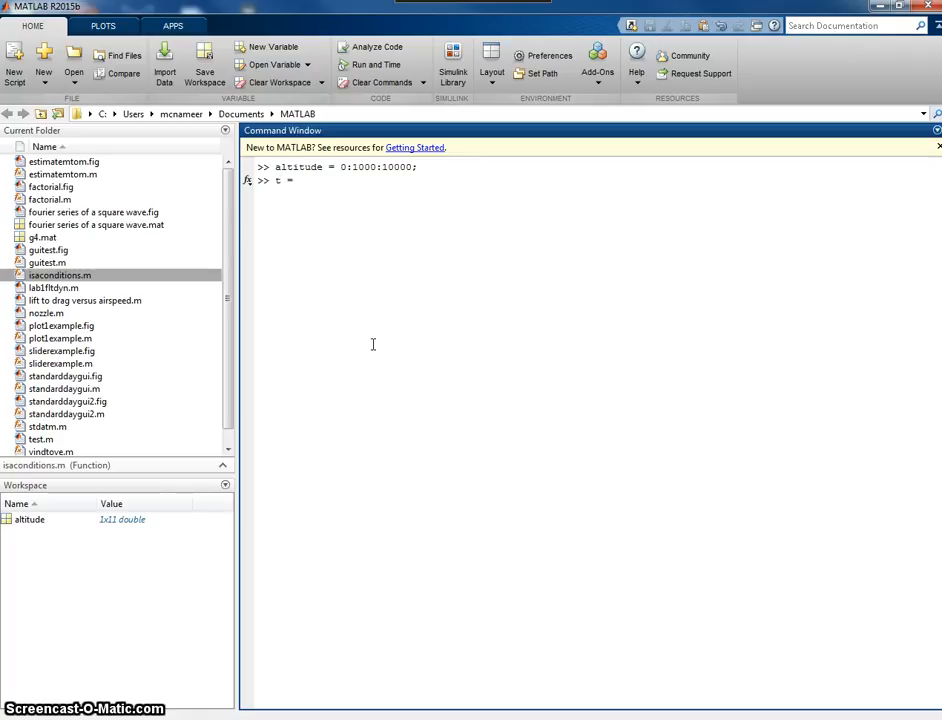
text(288)
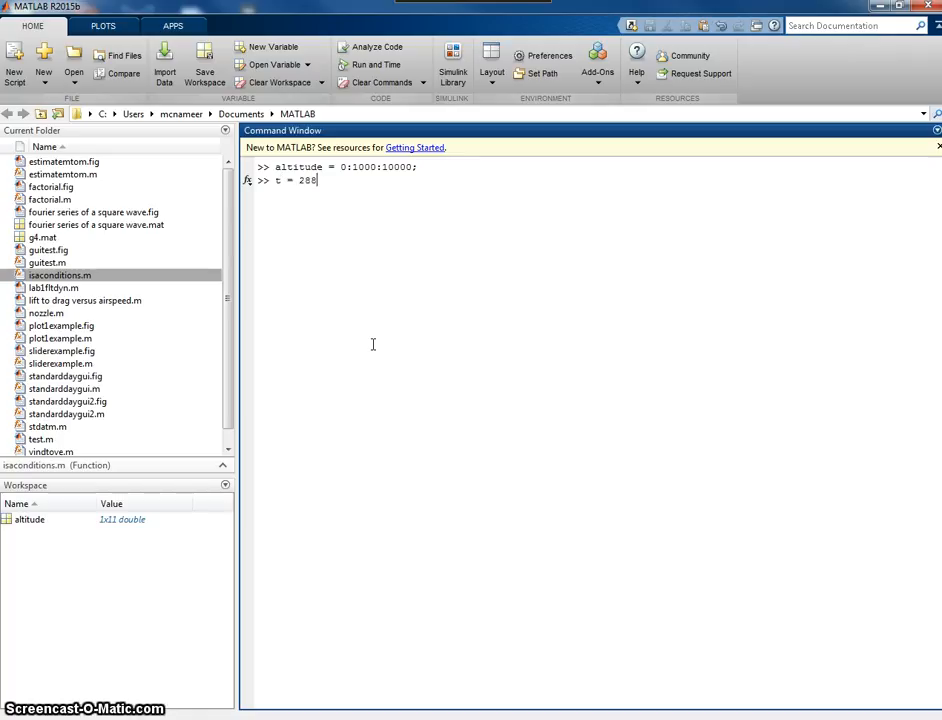
text(.15)
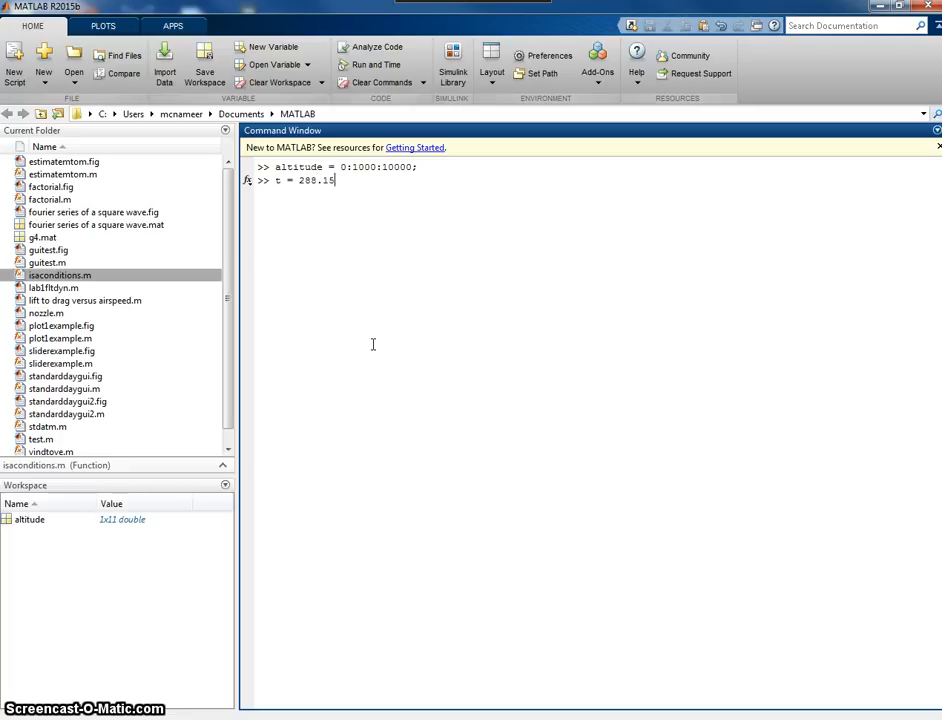
text(-)
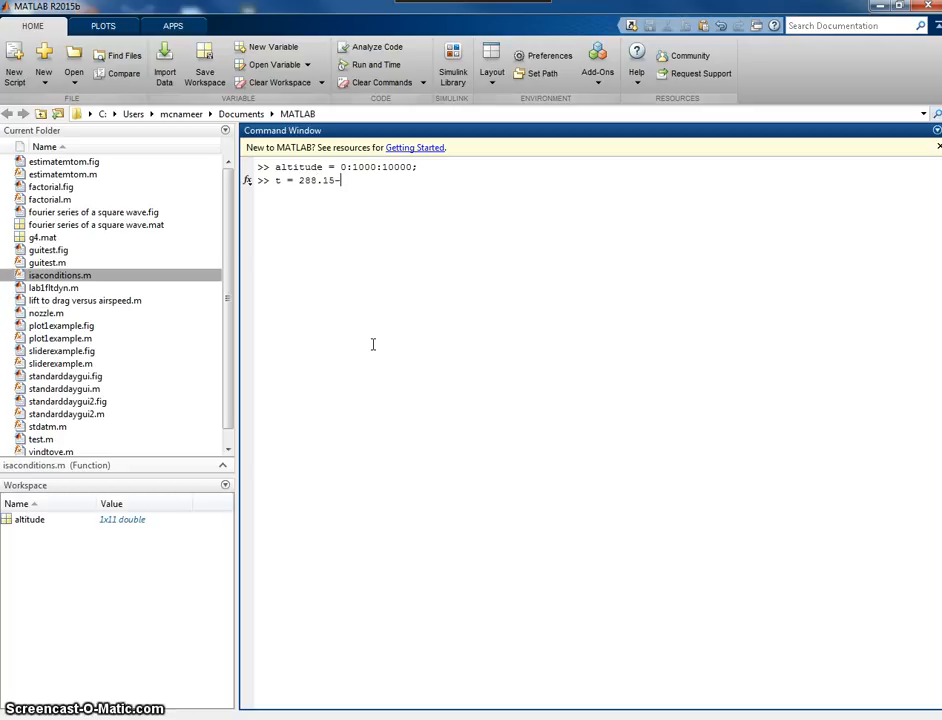
text((.00)
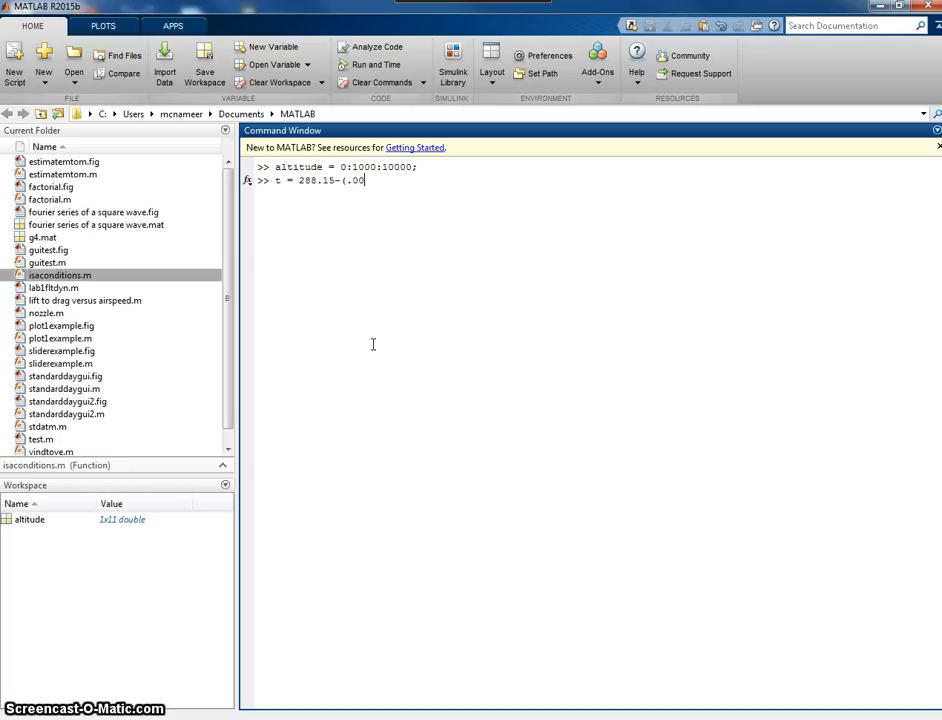
text(65)
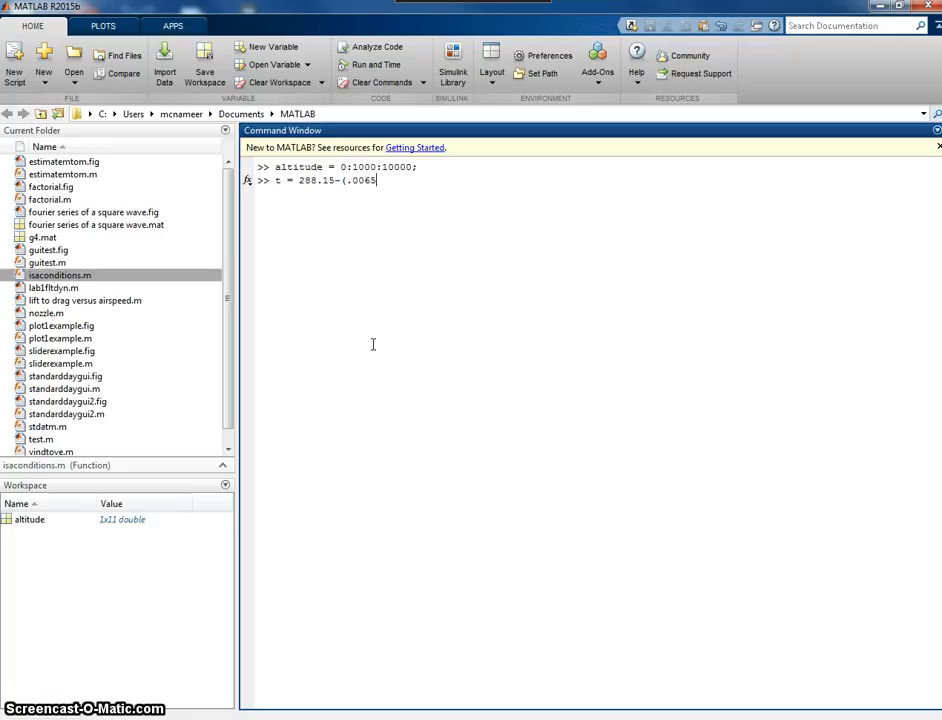
text(*alt)
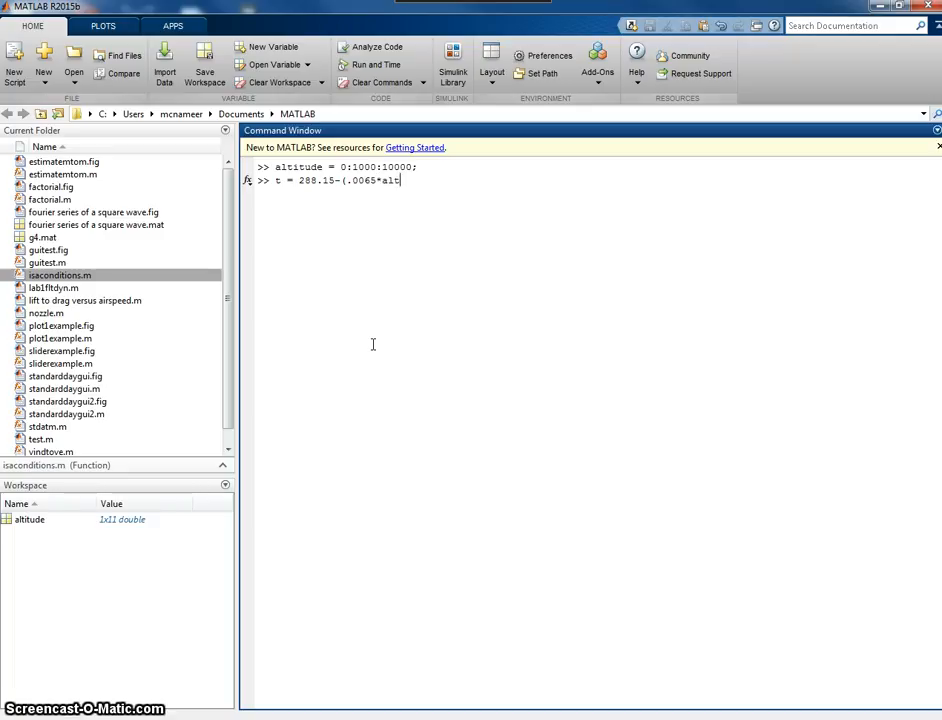
text(itude)
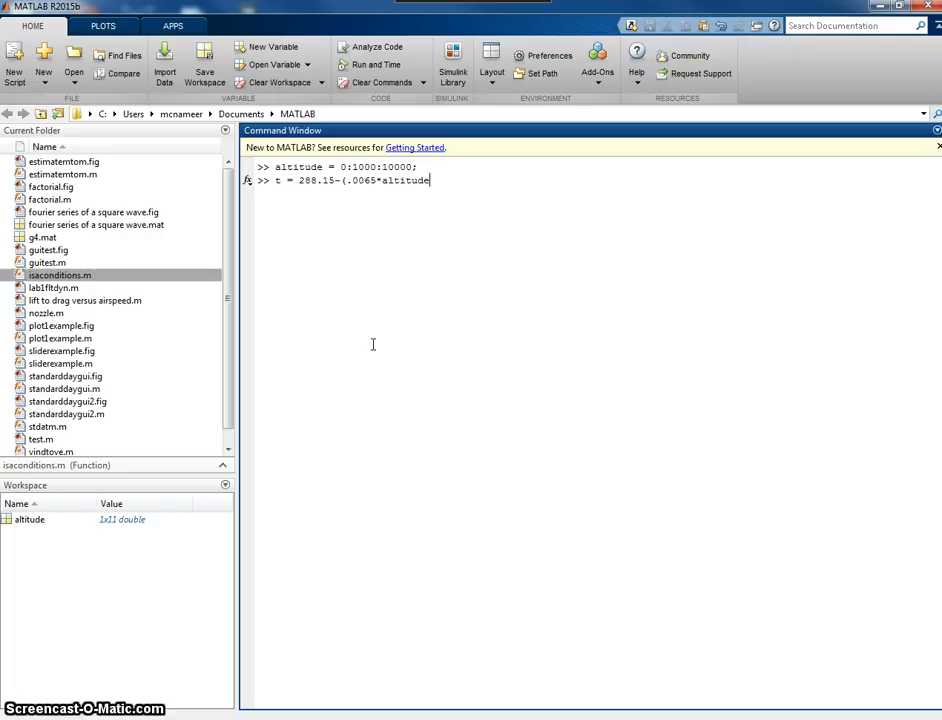
text())
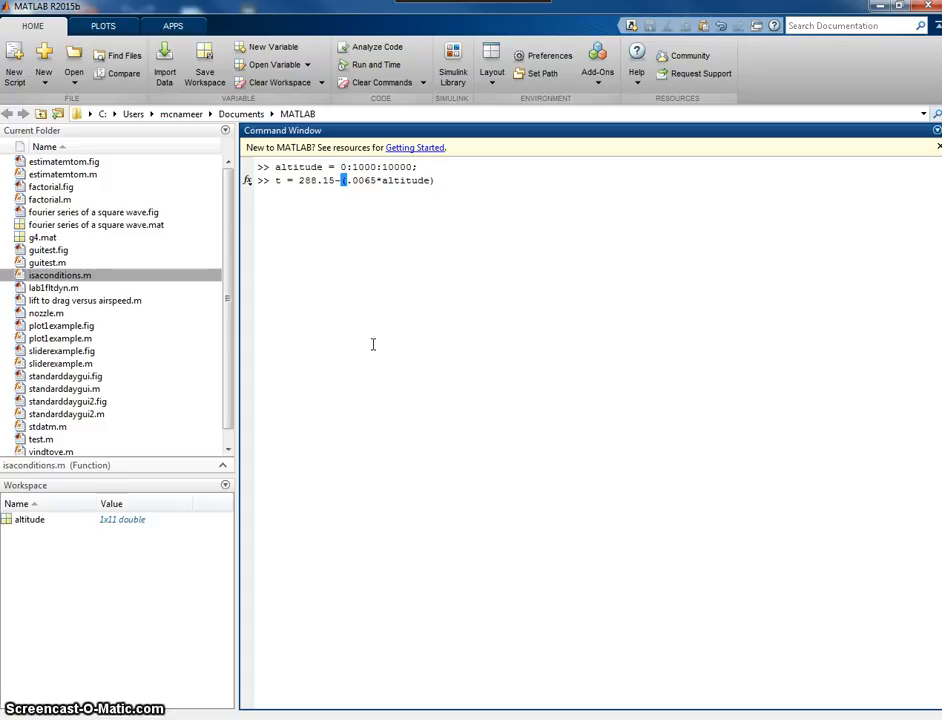
key(enter)
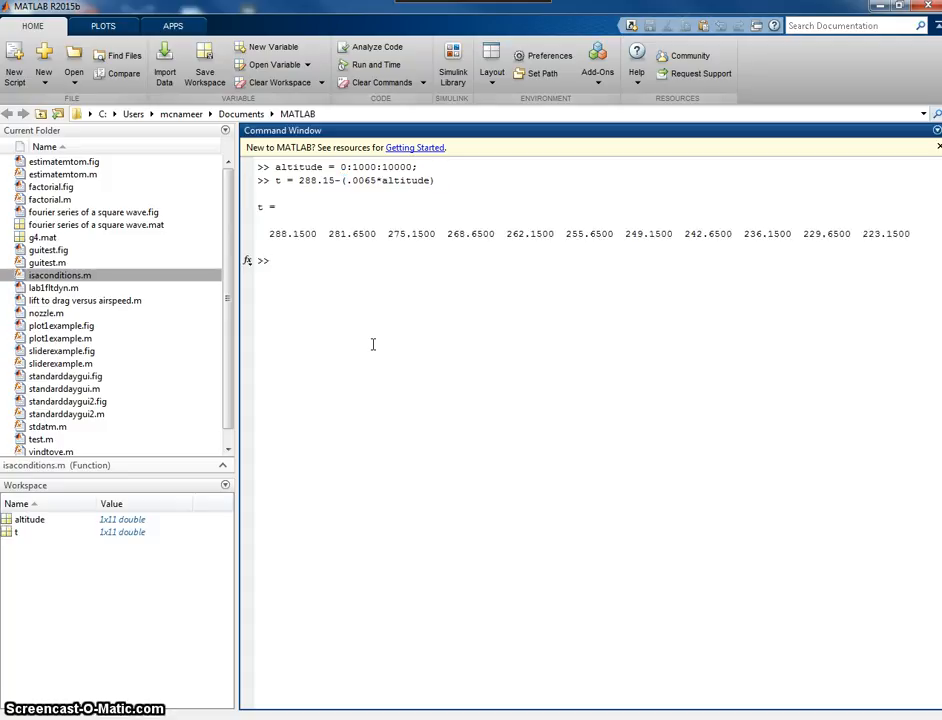
Enter the pressure expression p=101325*(1-(.0065*altitude ..
text(p)
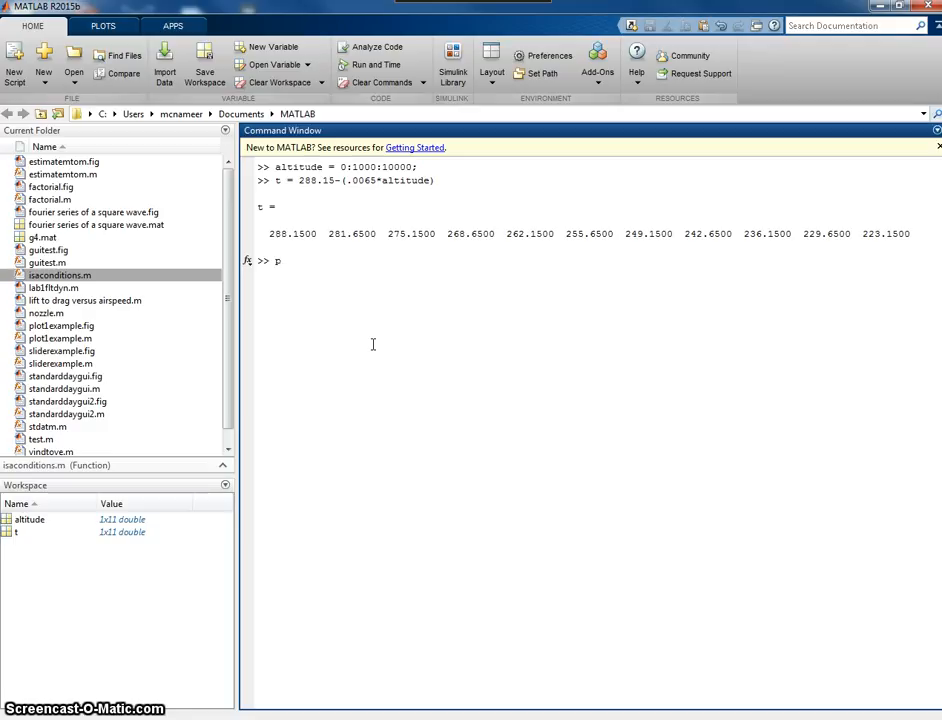
text(=)
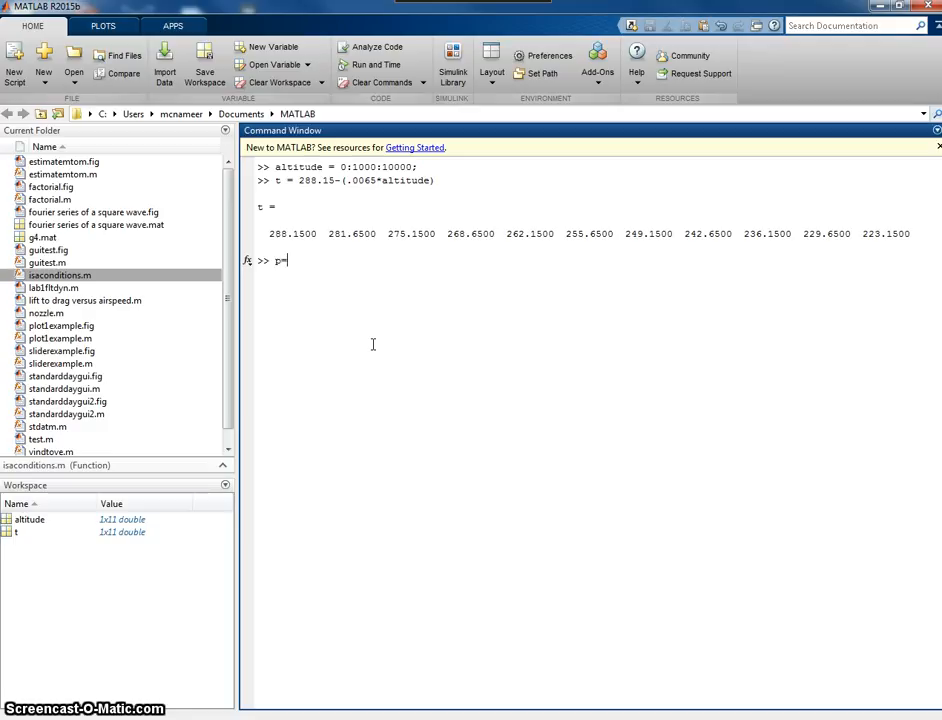
text(10)
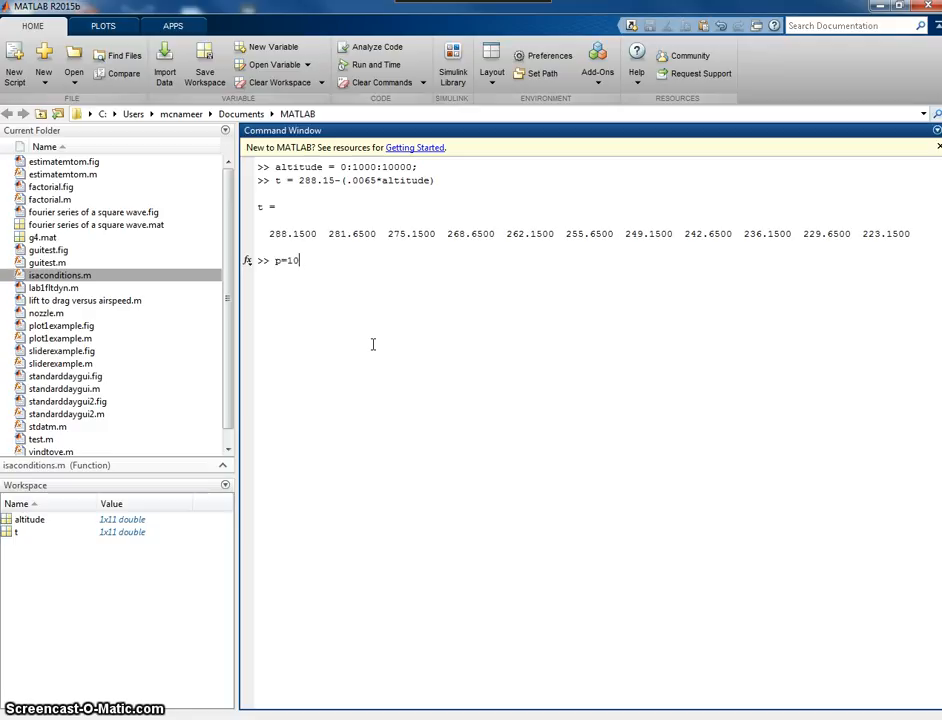
text(1325*)
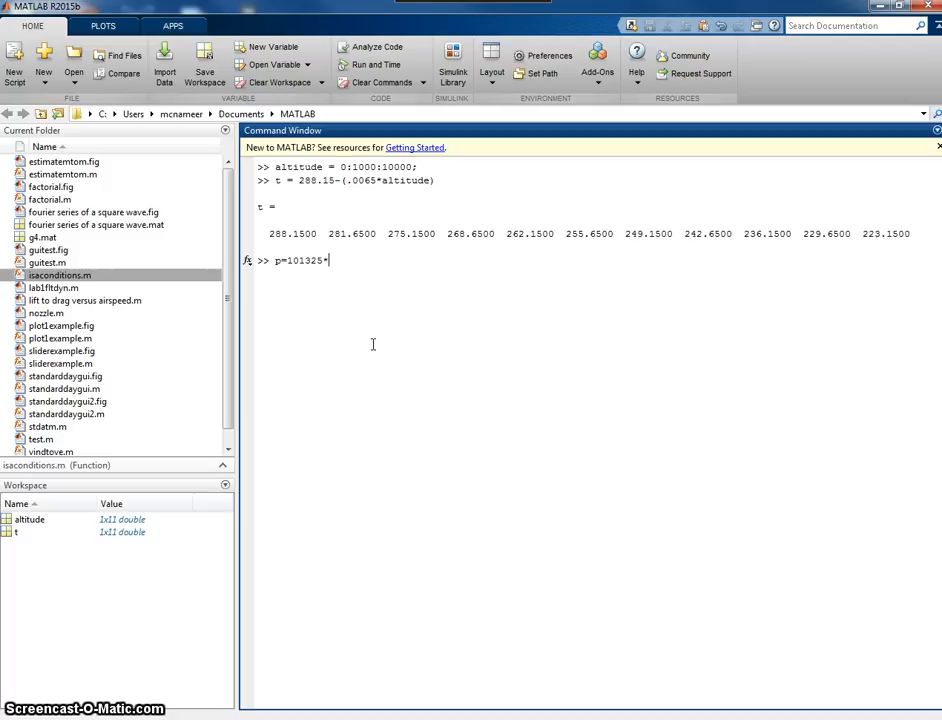
text(()
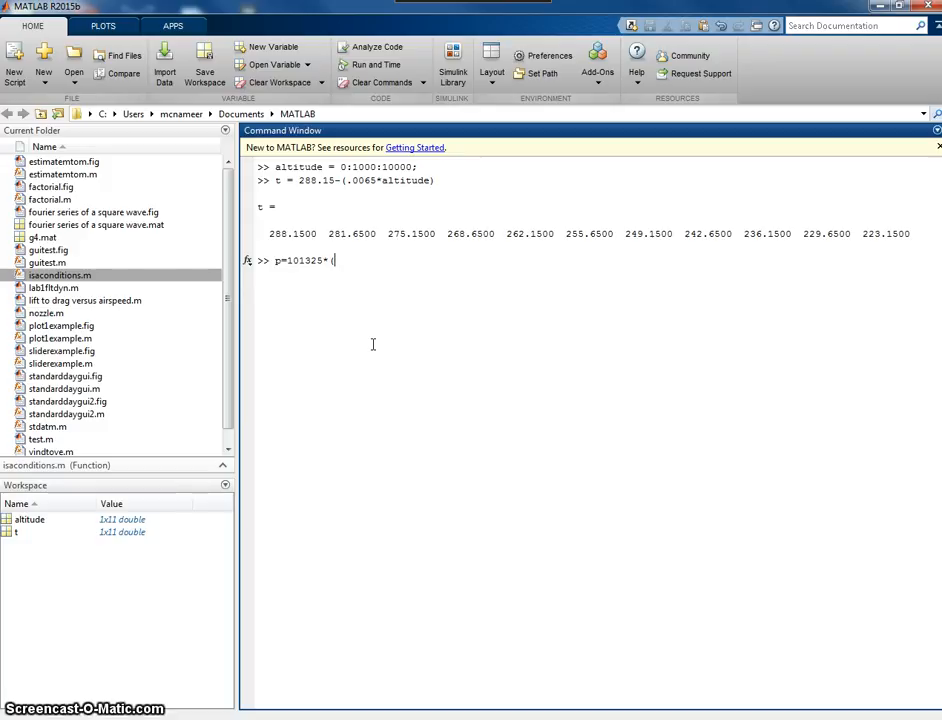
text((1-)
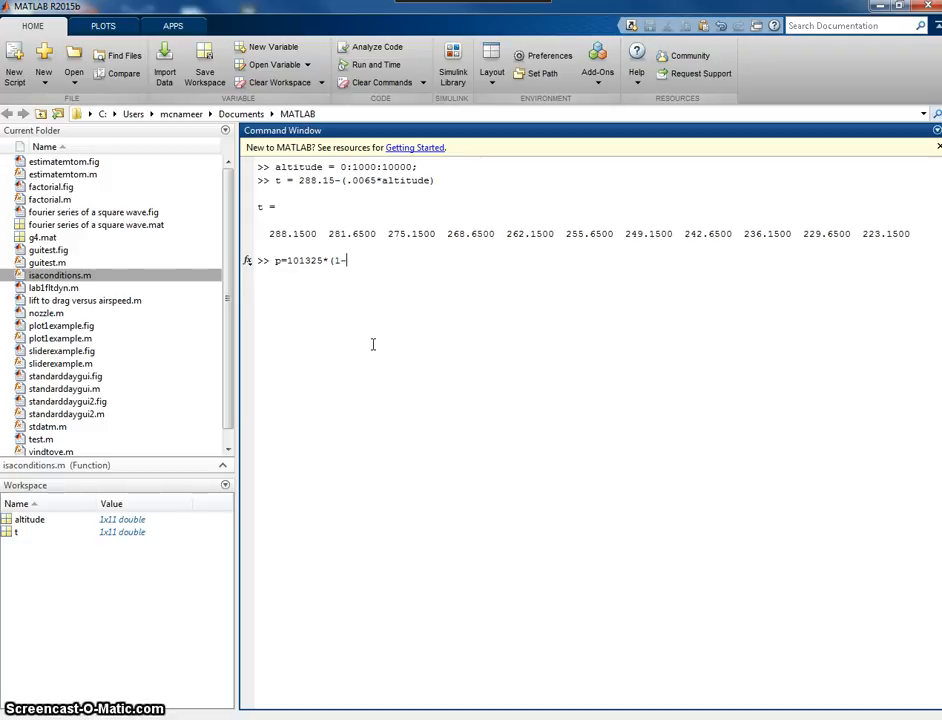
text(()
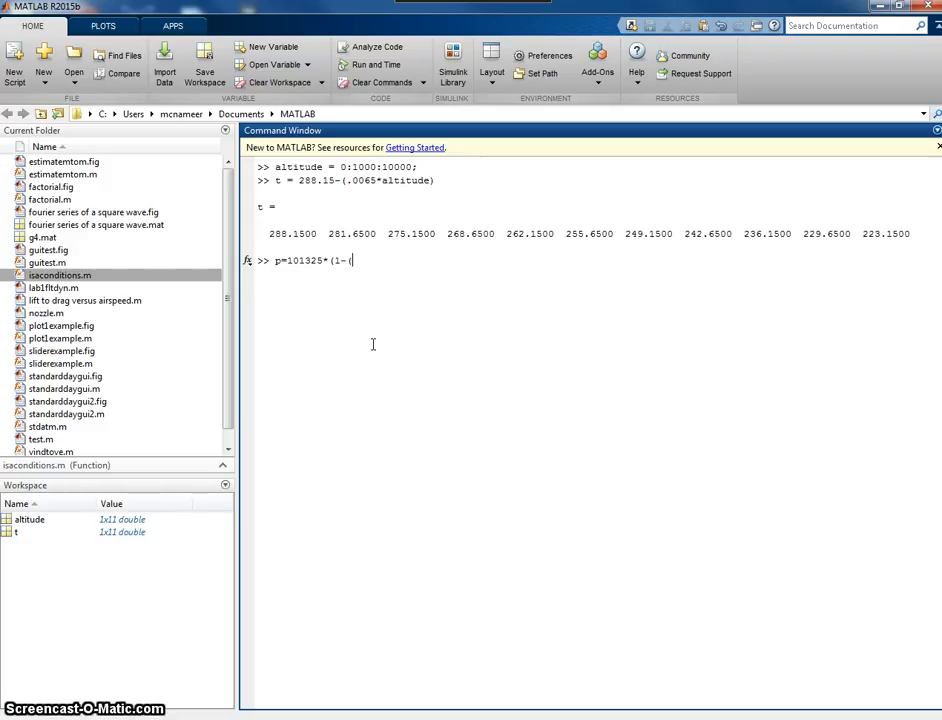
text(.0065*)
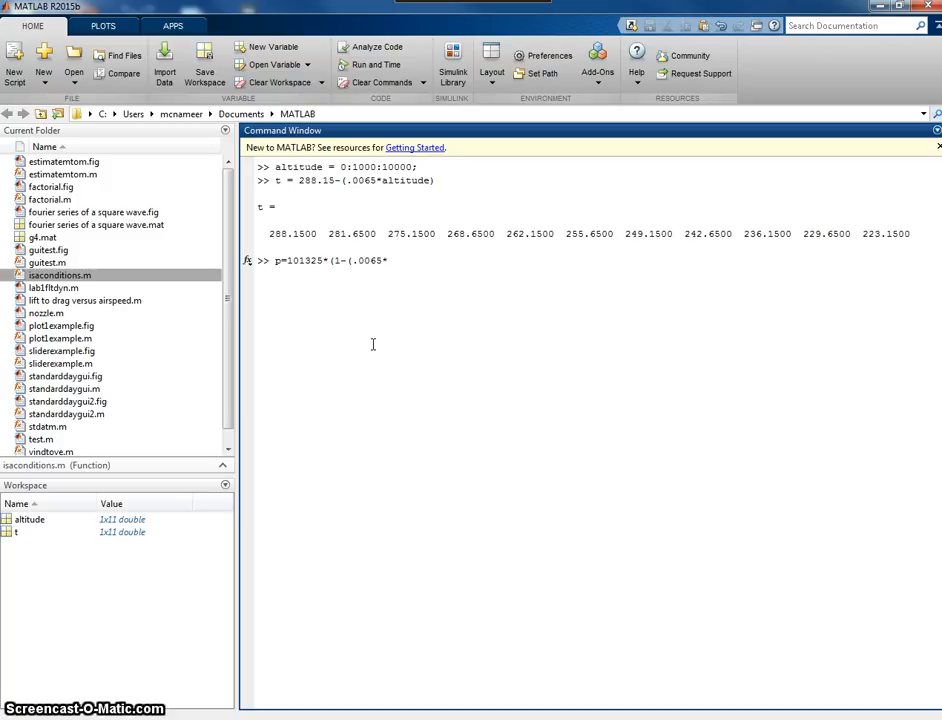
text(altitude)
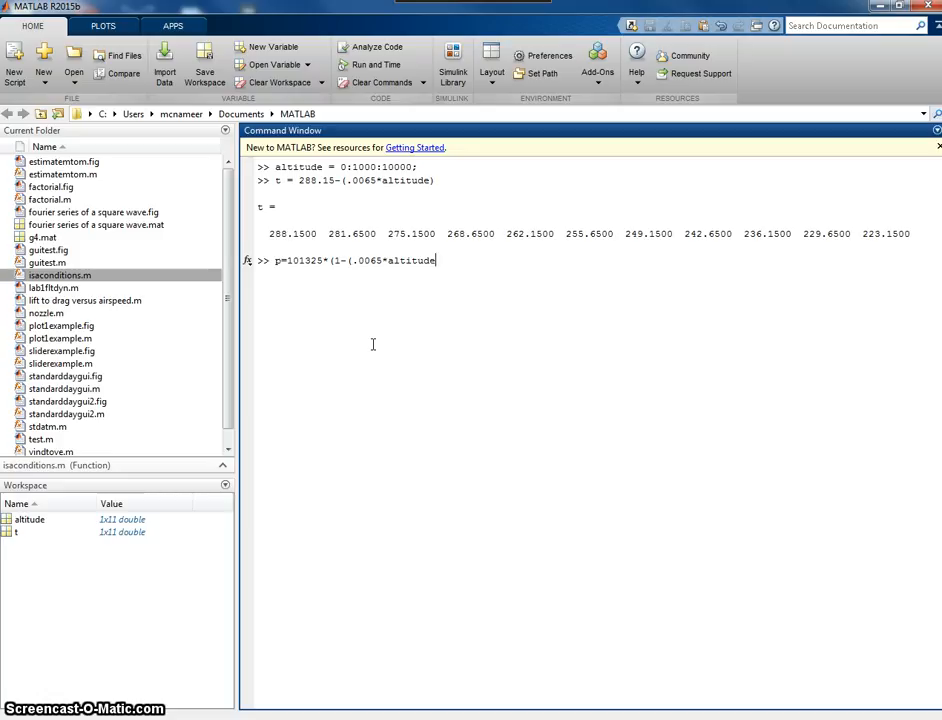
Finish .../288.15)).^5.284 and run it to display the pressure vector
text(/)
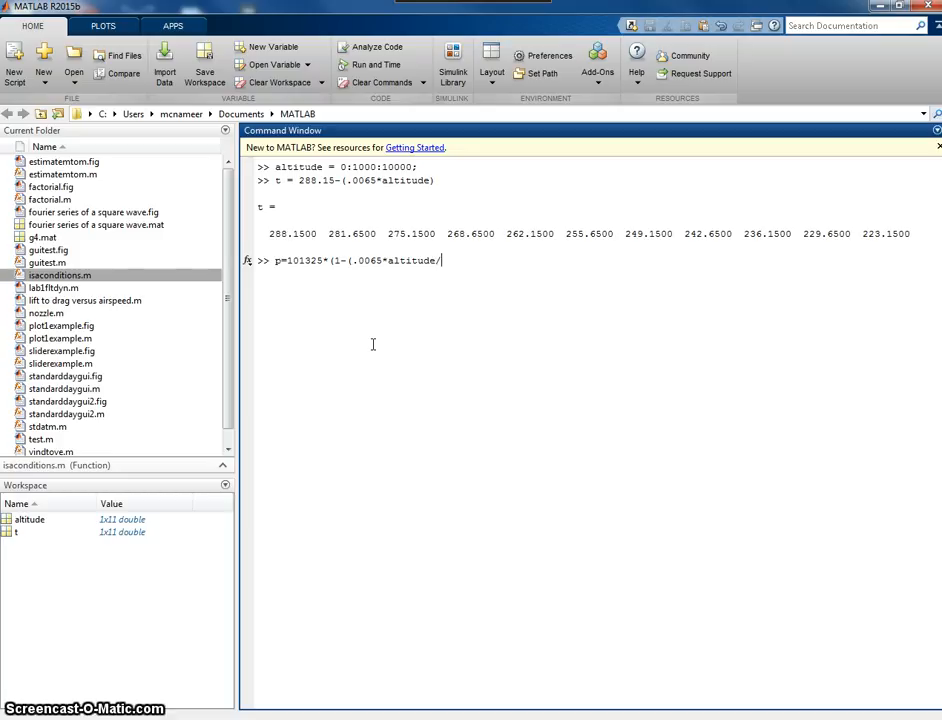
text(288.15)
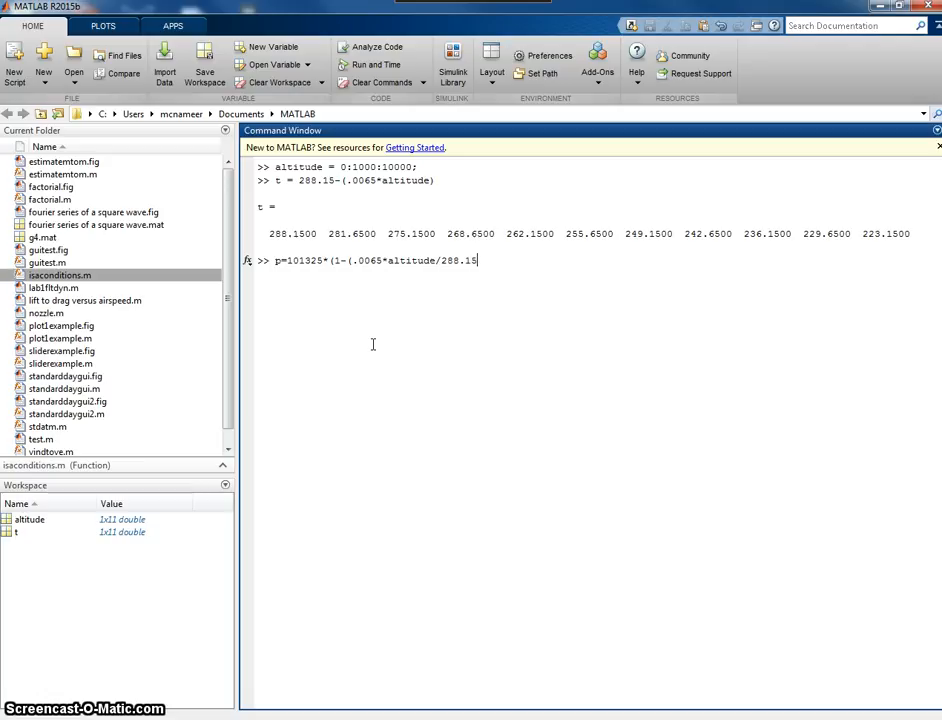
text())
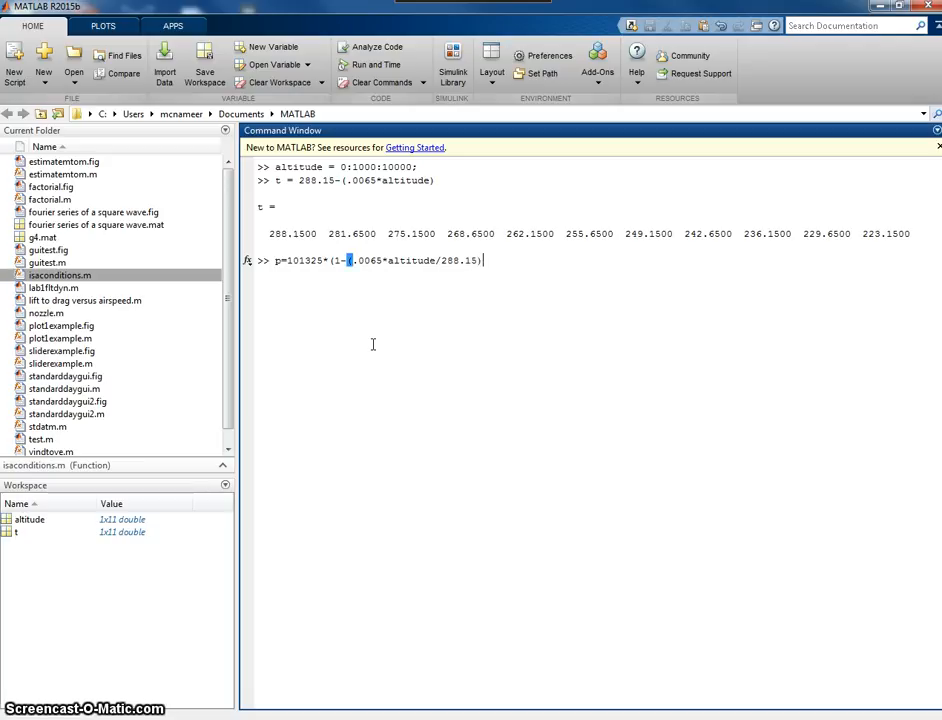
text().)
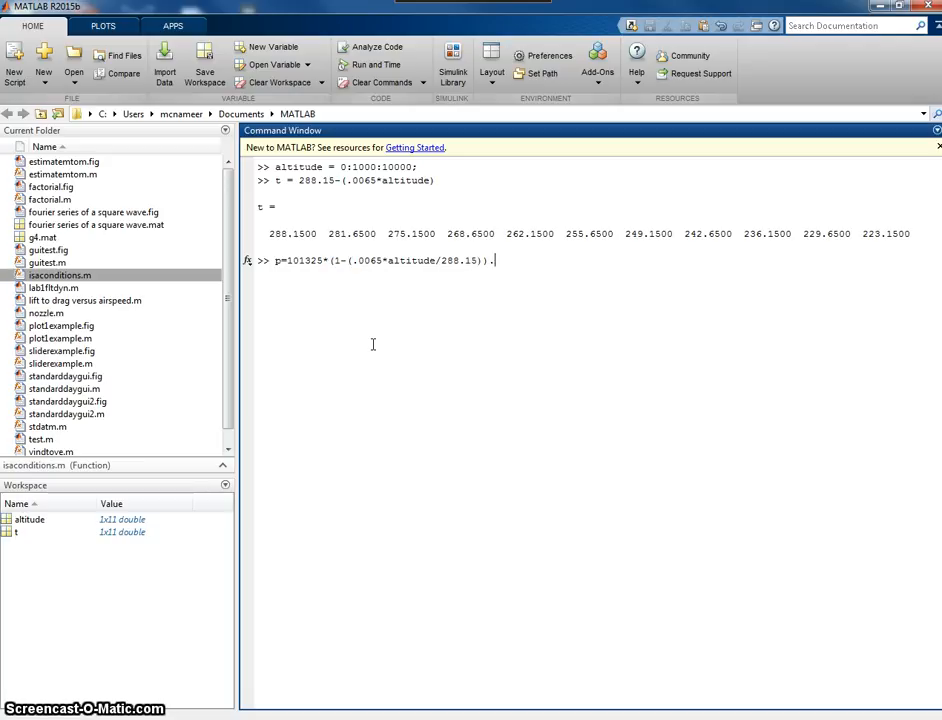
text(^5)
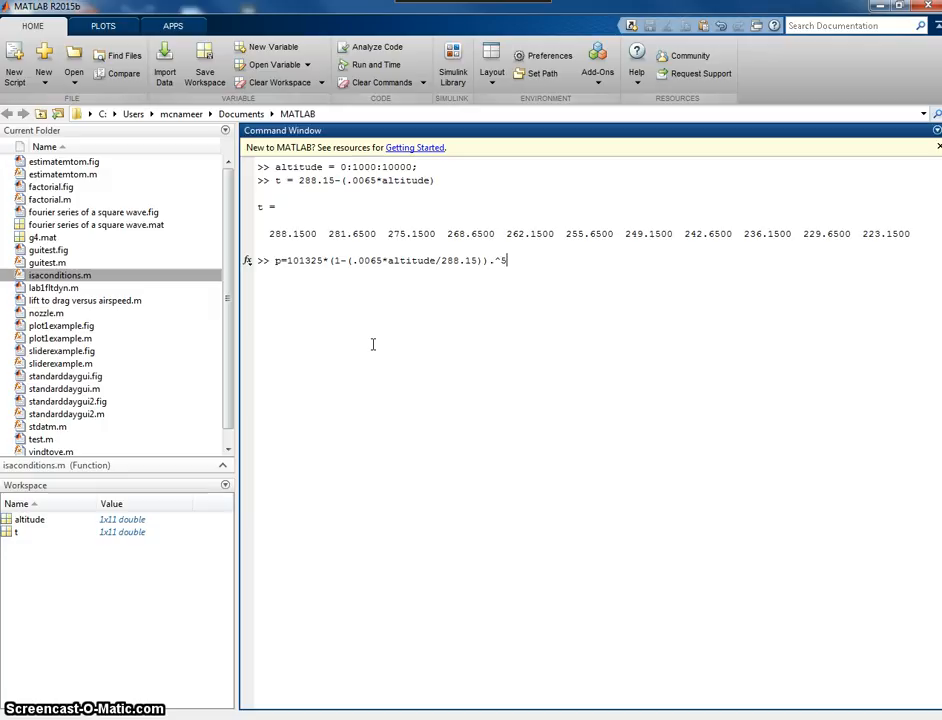
text(28)
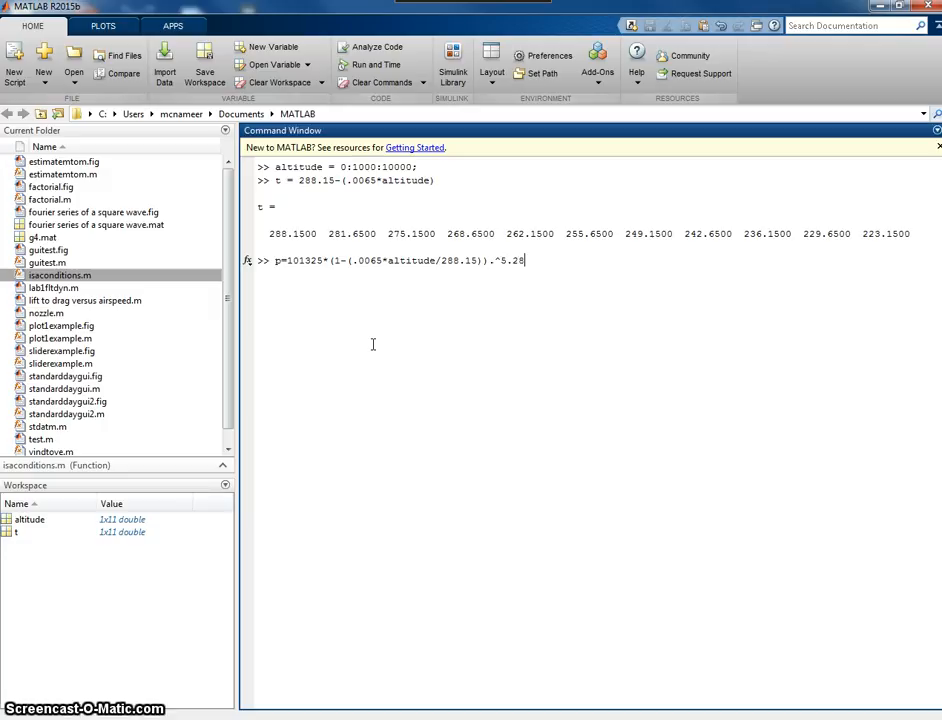
text(4)
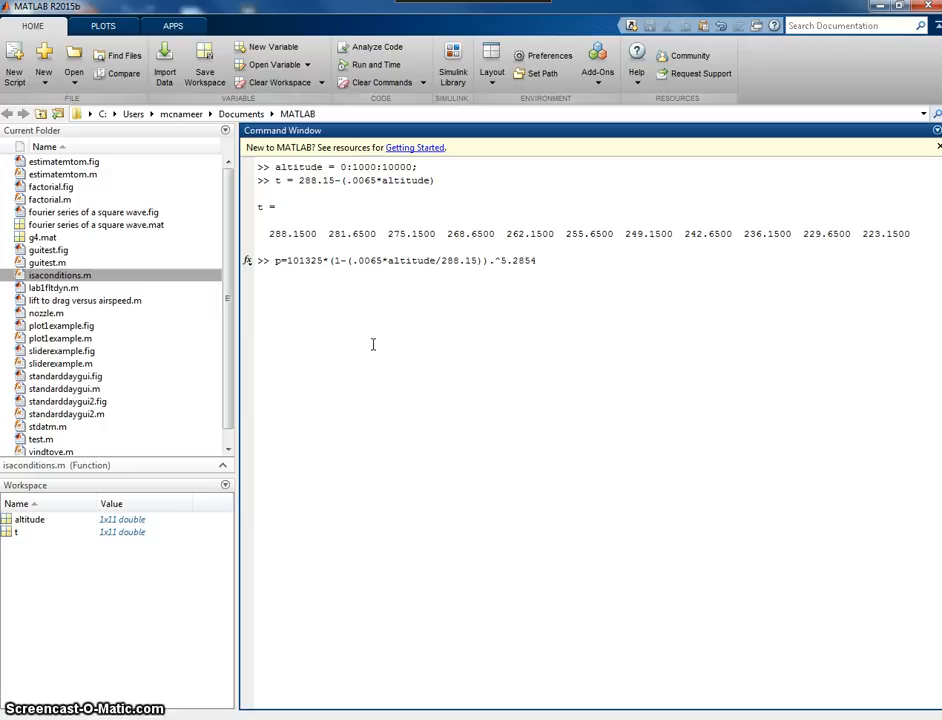
key(enter)
text(denst)
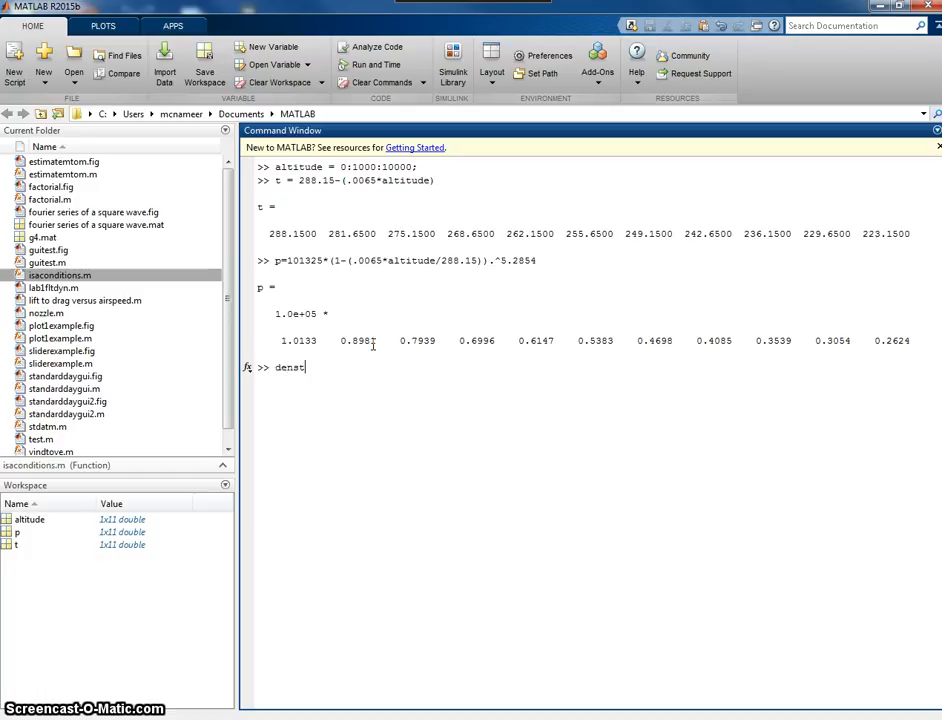
Enter density = p./(t*287.1) at the command line
text(ity =)
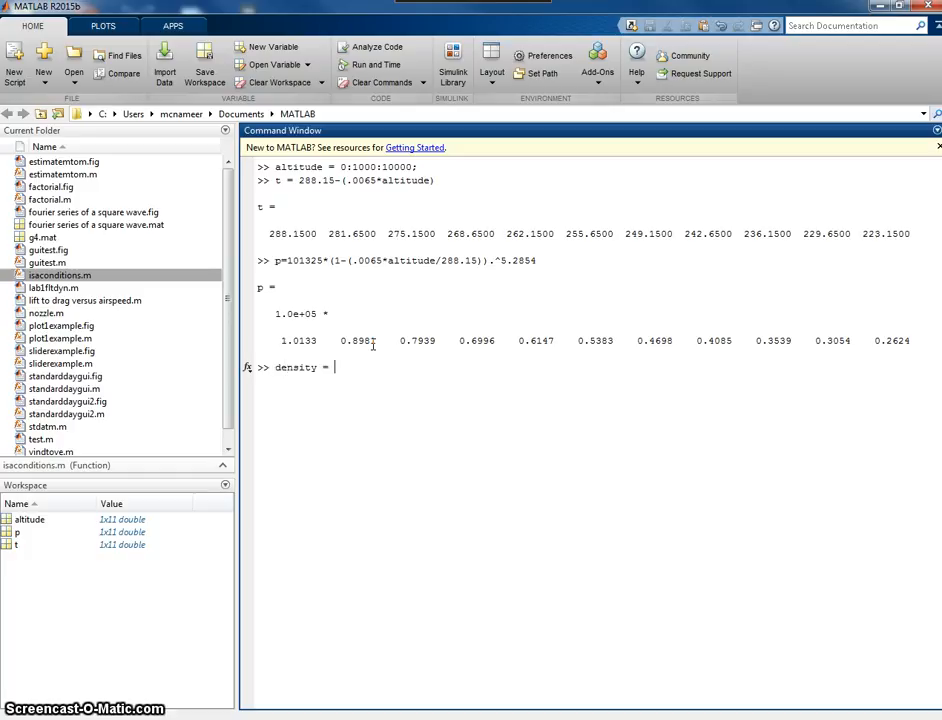
text(p./)
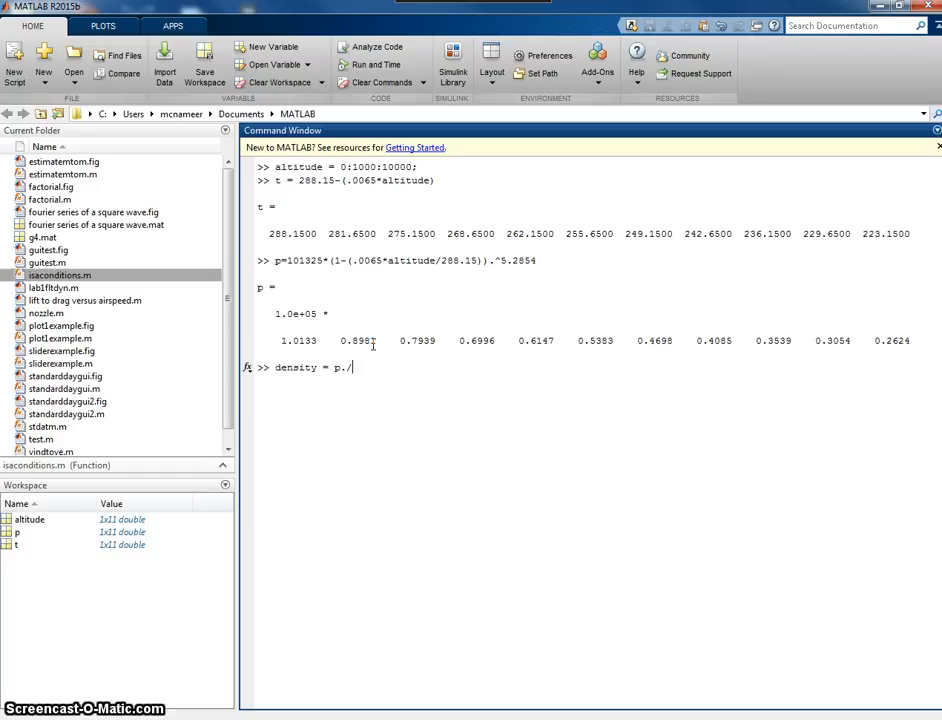
text((te)
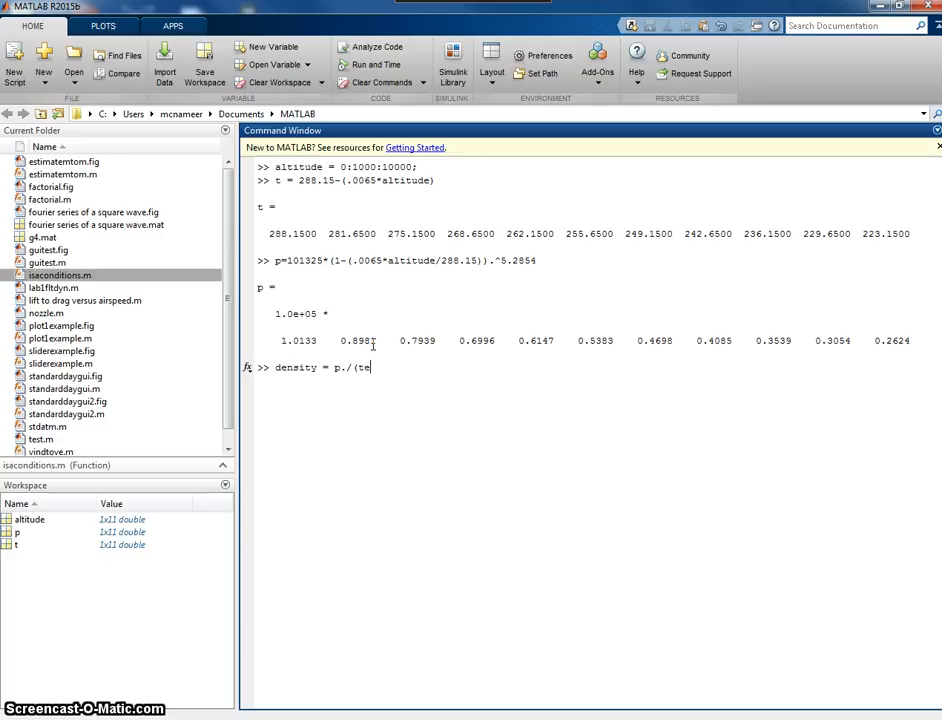
text(t*)
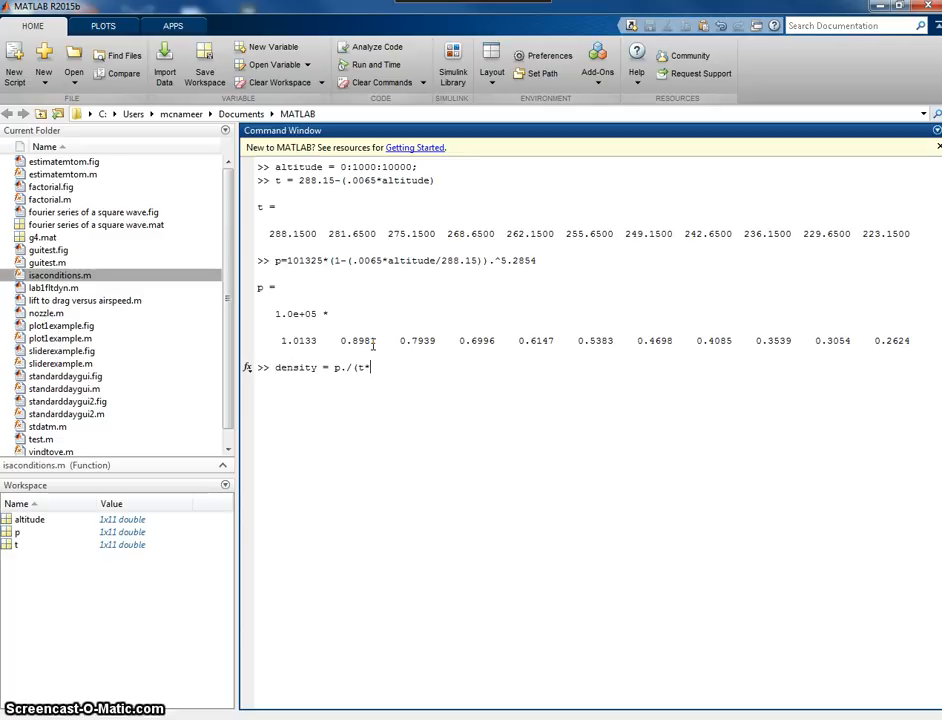
text(287.1)
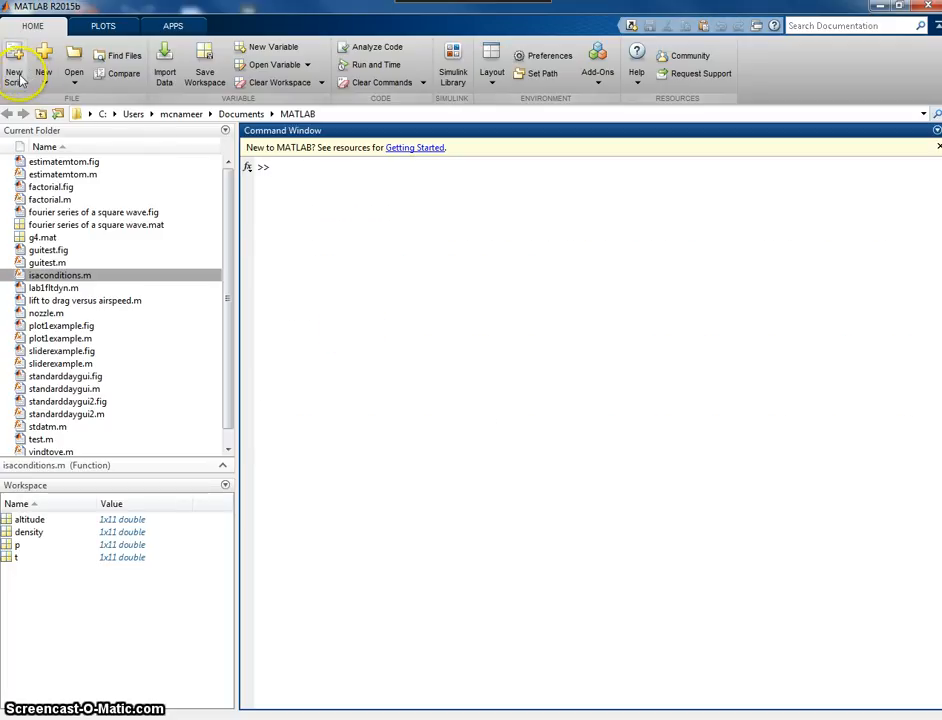
Create a new function file and select the input_args placeholder in its template
click(14, 62)
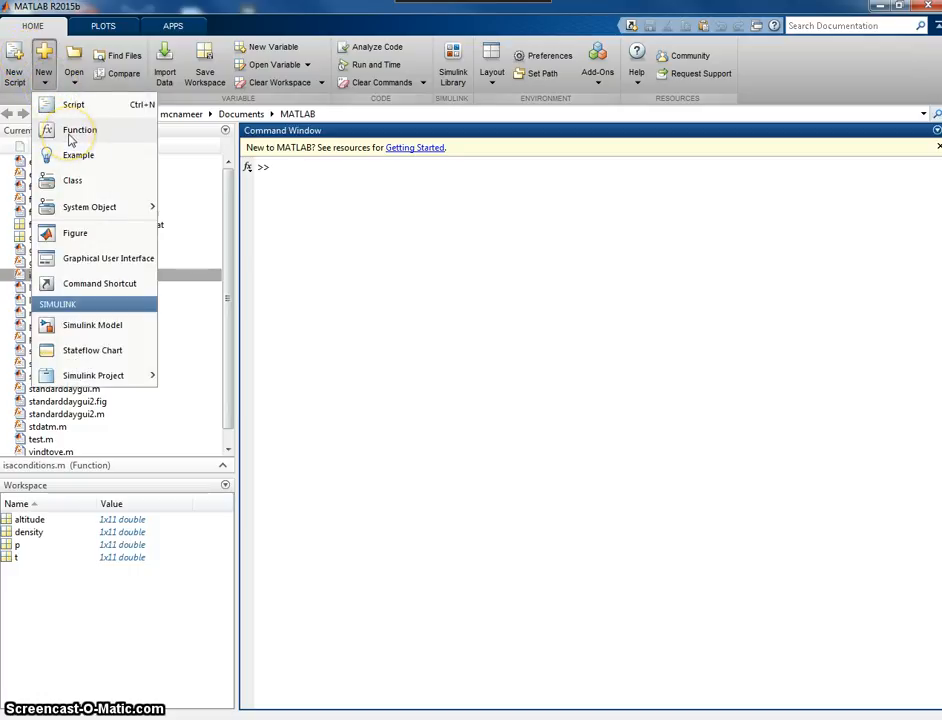
click(80, 128)
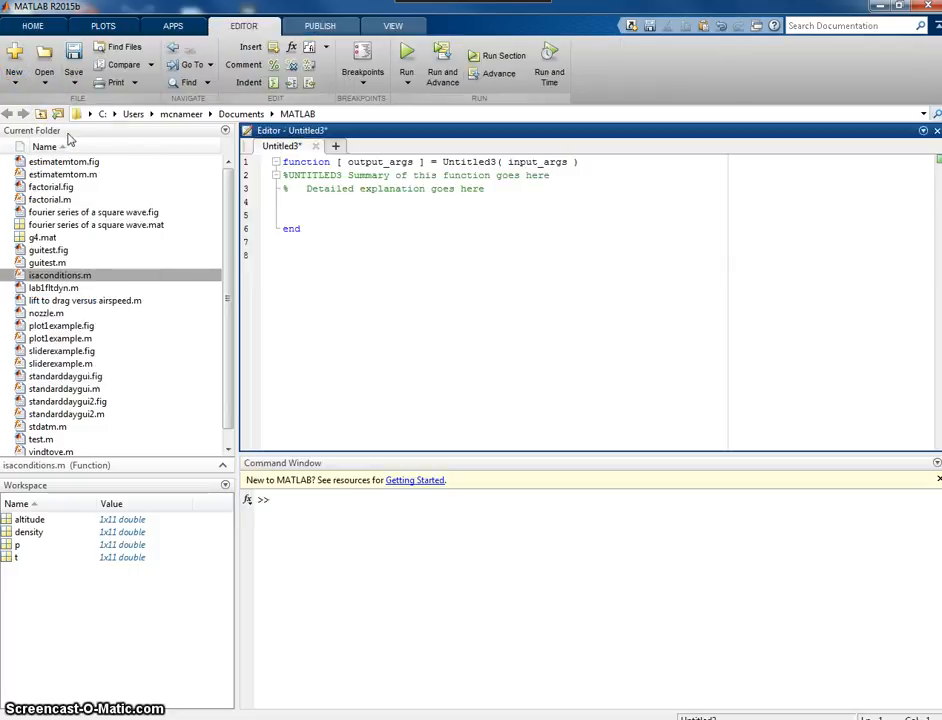
double_click(536, 160)
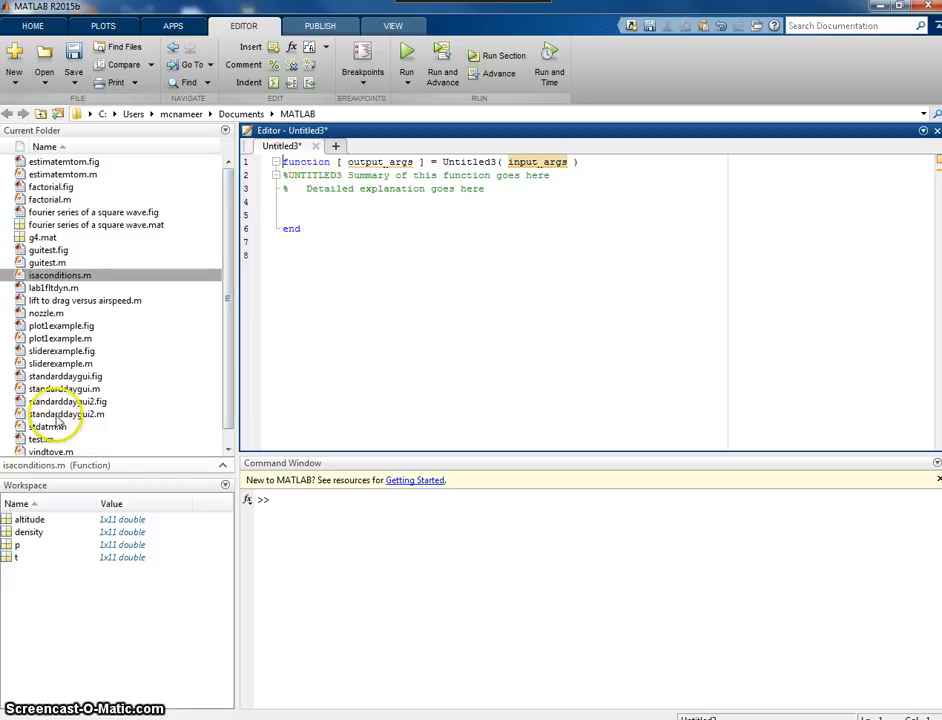
Open stdatm.m from the Current Folder panel in the editor
click(42, 426)
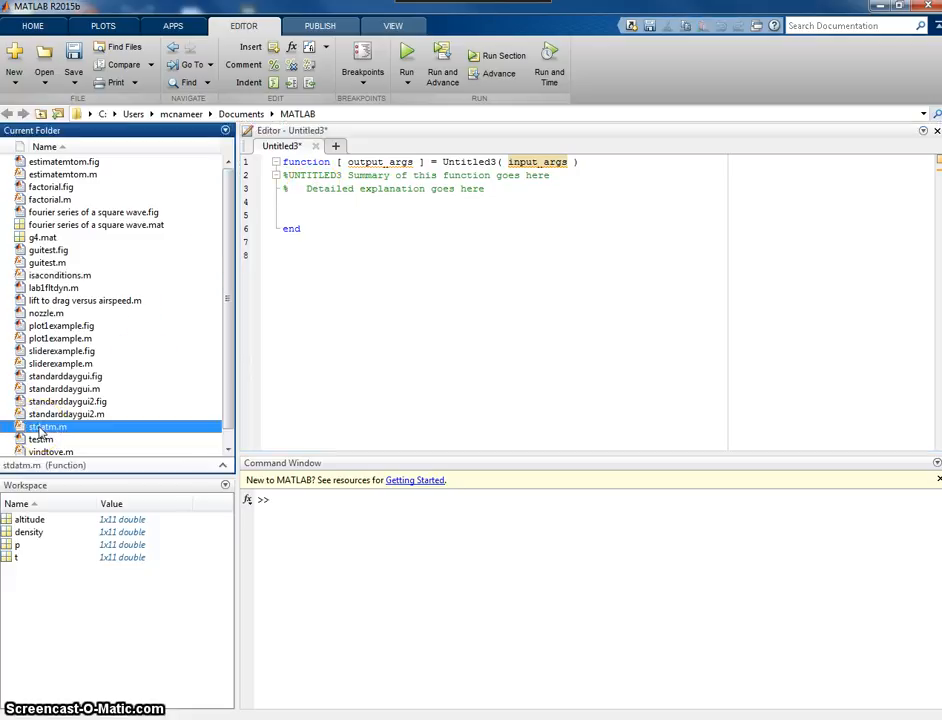
double_click(48, 426)
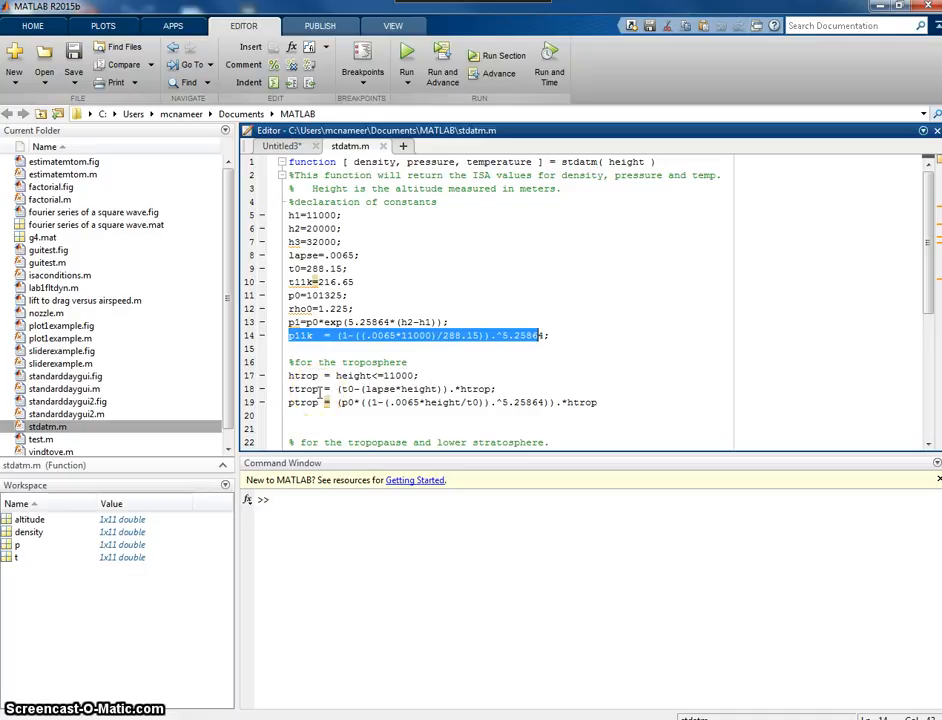
mouse_move(436, 388)
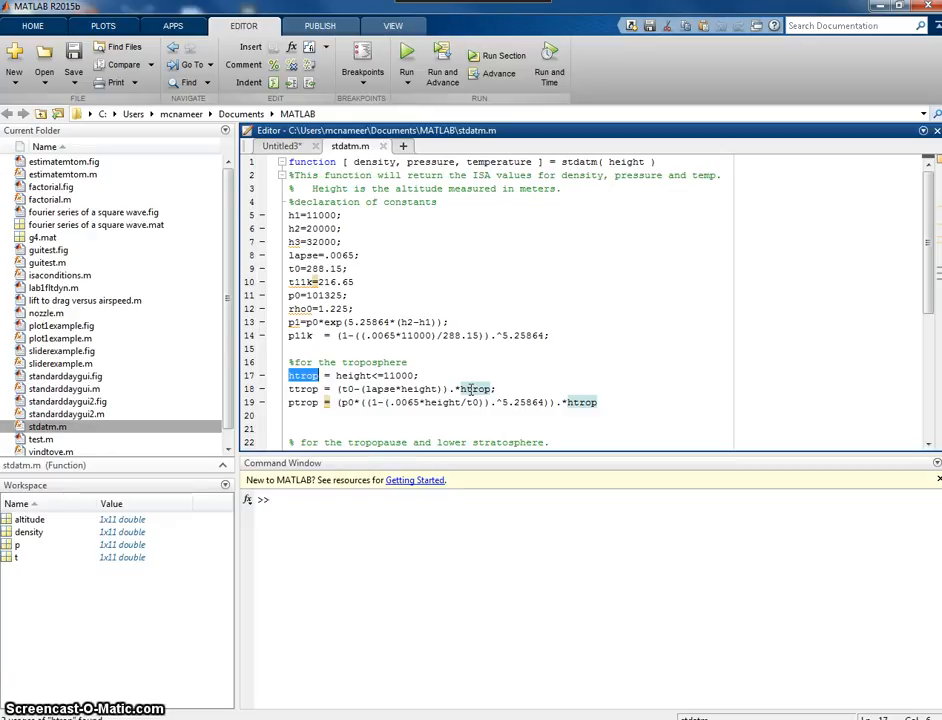
scroll(down, 3)
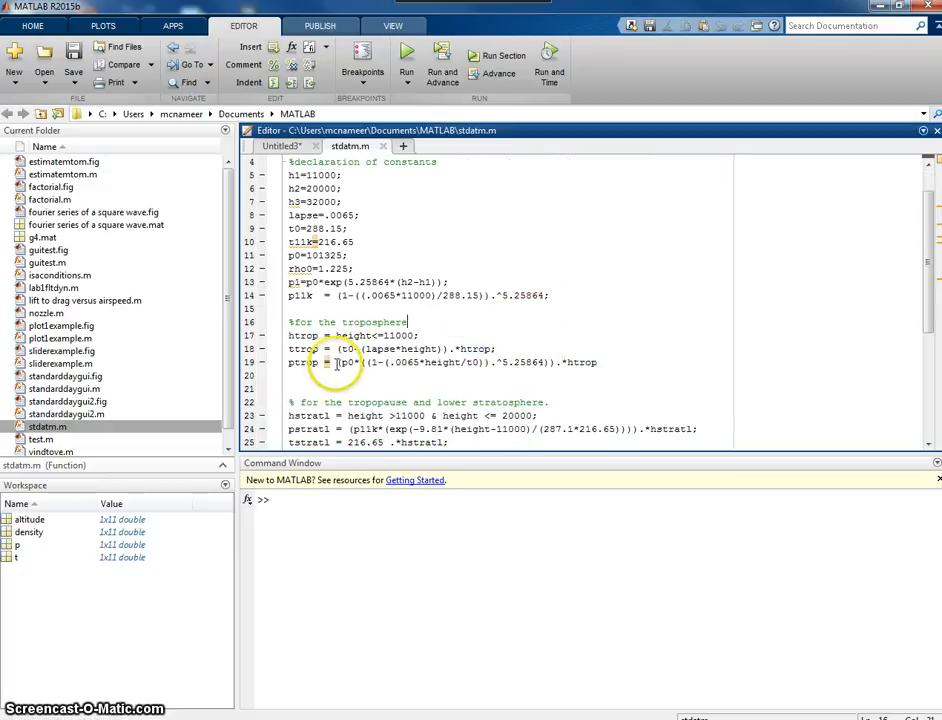
double_click(360, 362)
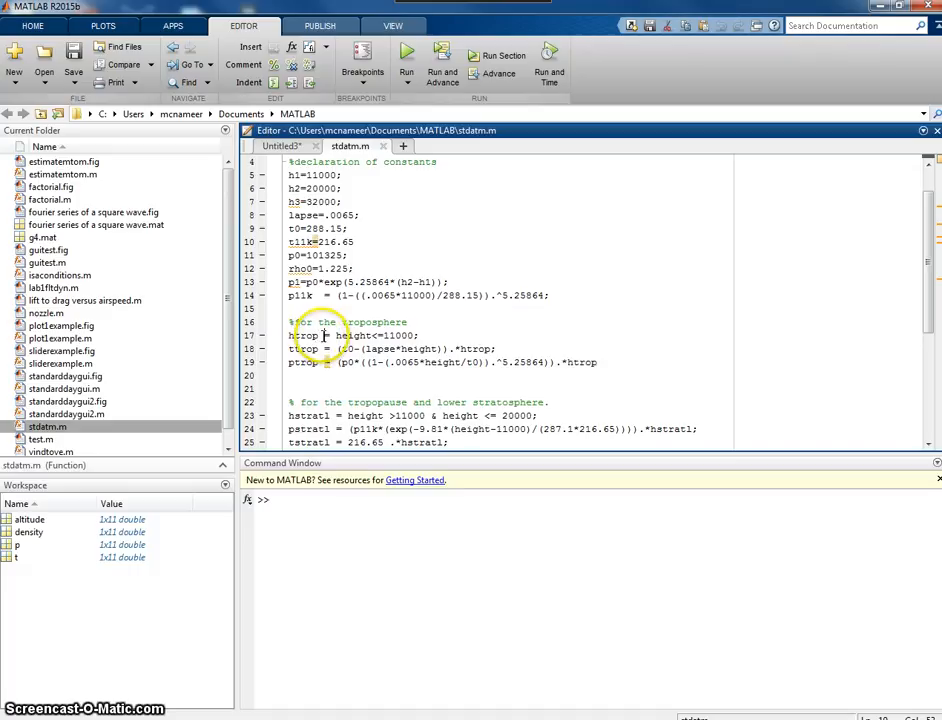
double_click(304, 336)
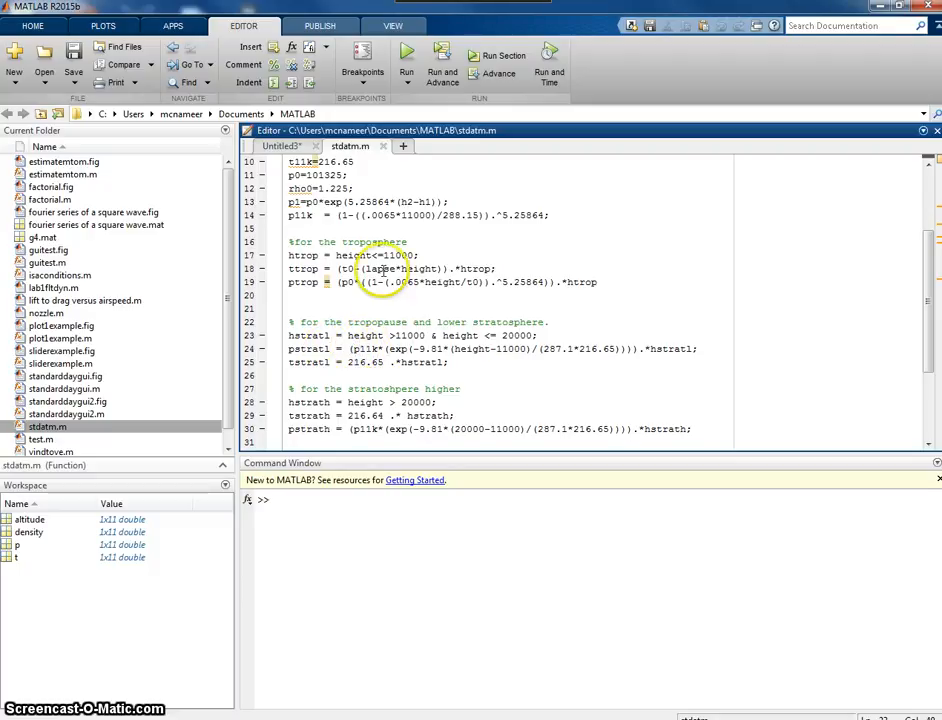
triple_click(420, 216)
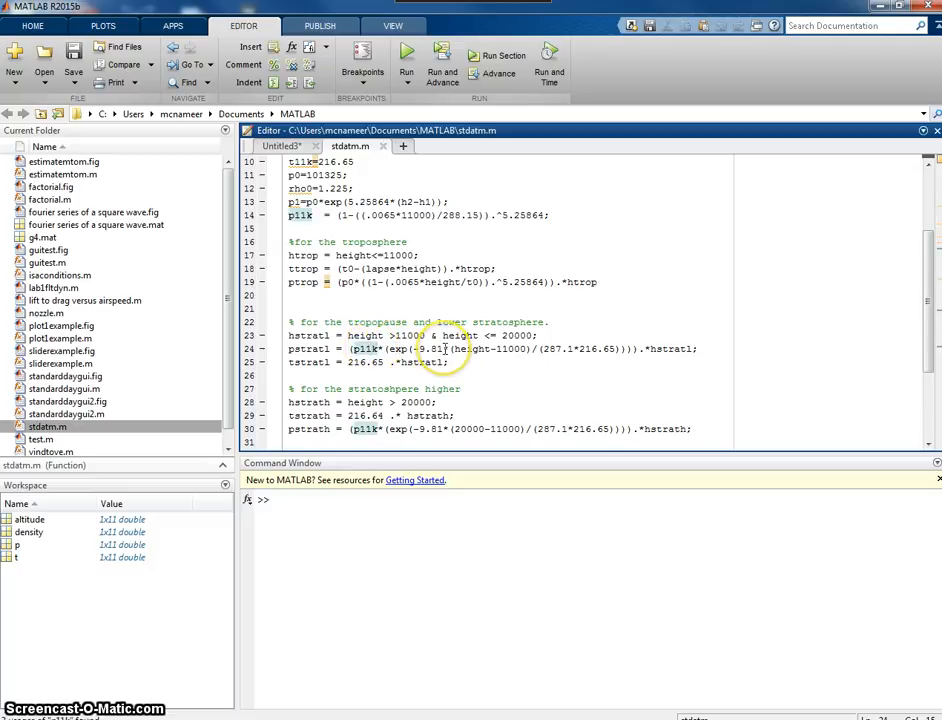
mouse_move(488, 348)
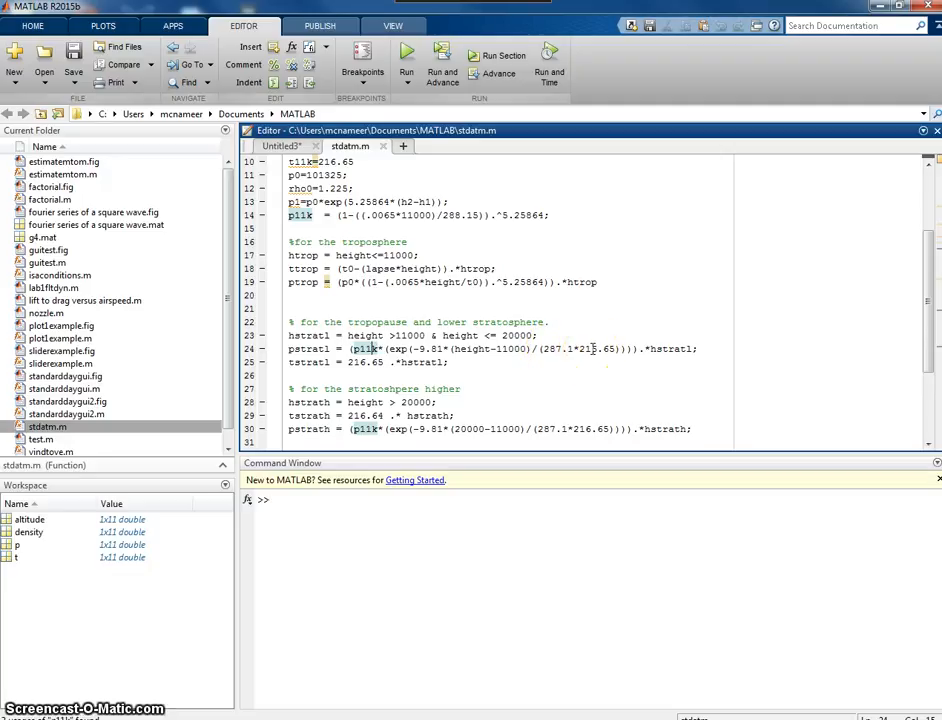
mouse_move(652, 348)
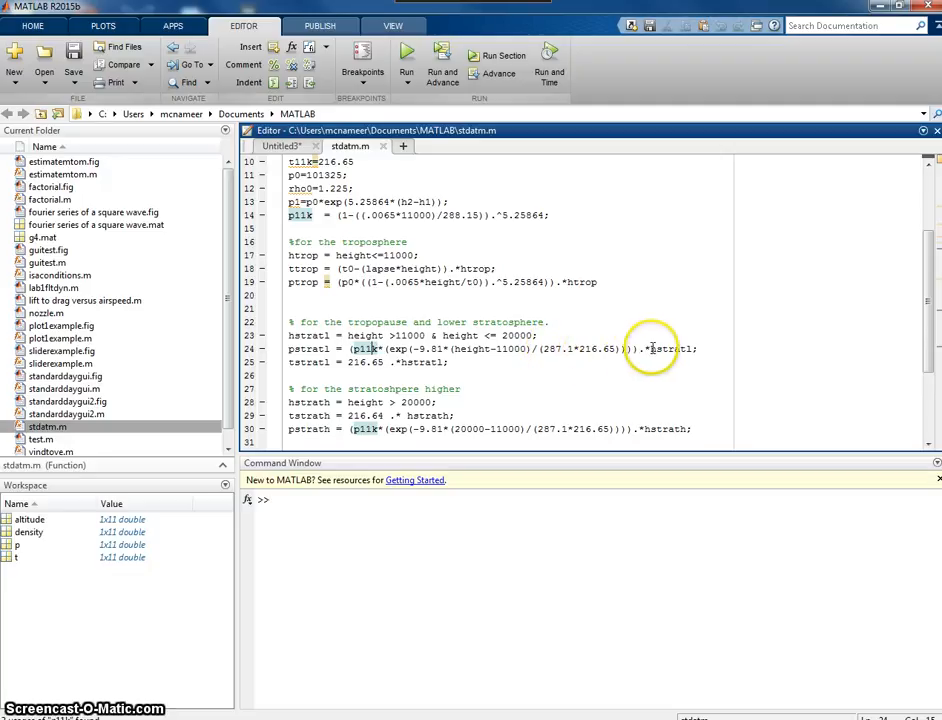
drag(310, 348, 640, 348)
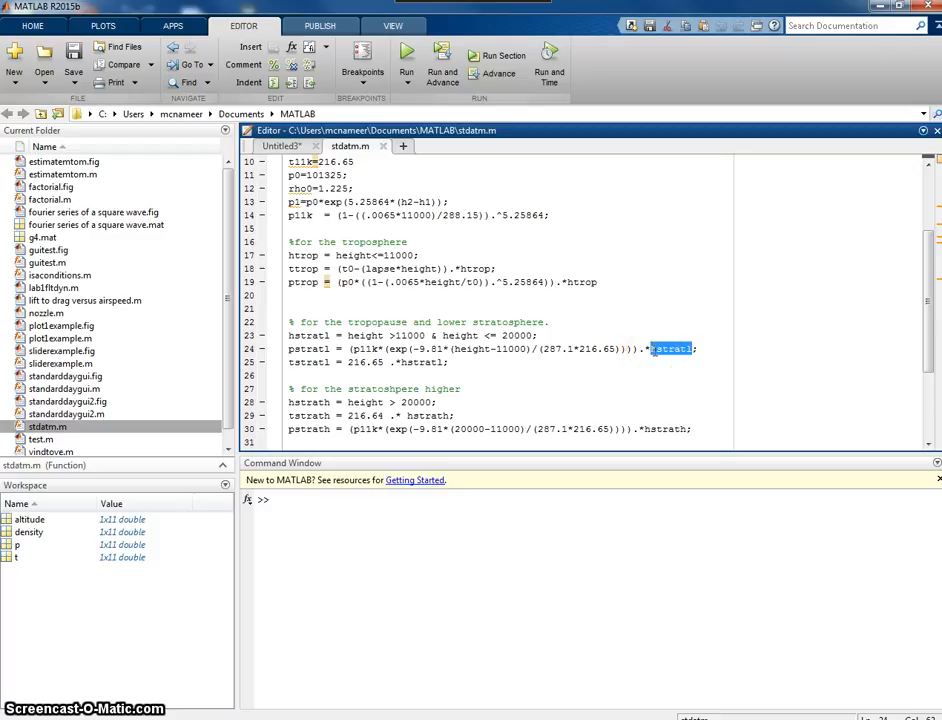
double_click(672, 348)
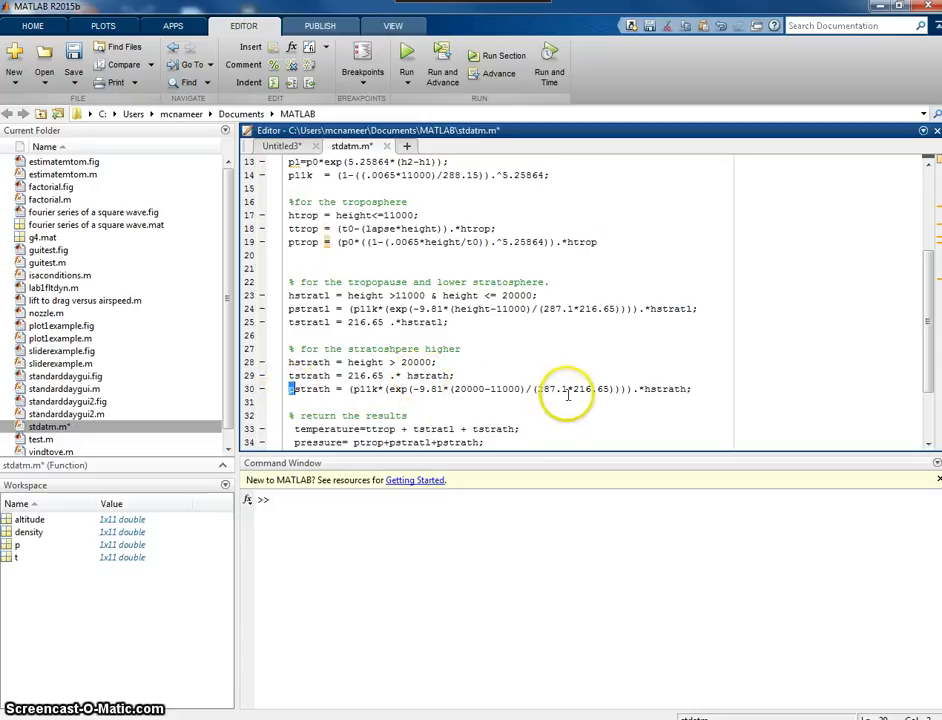
double_click(464, 388)
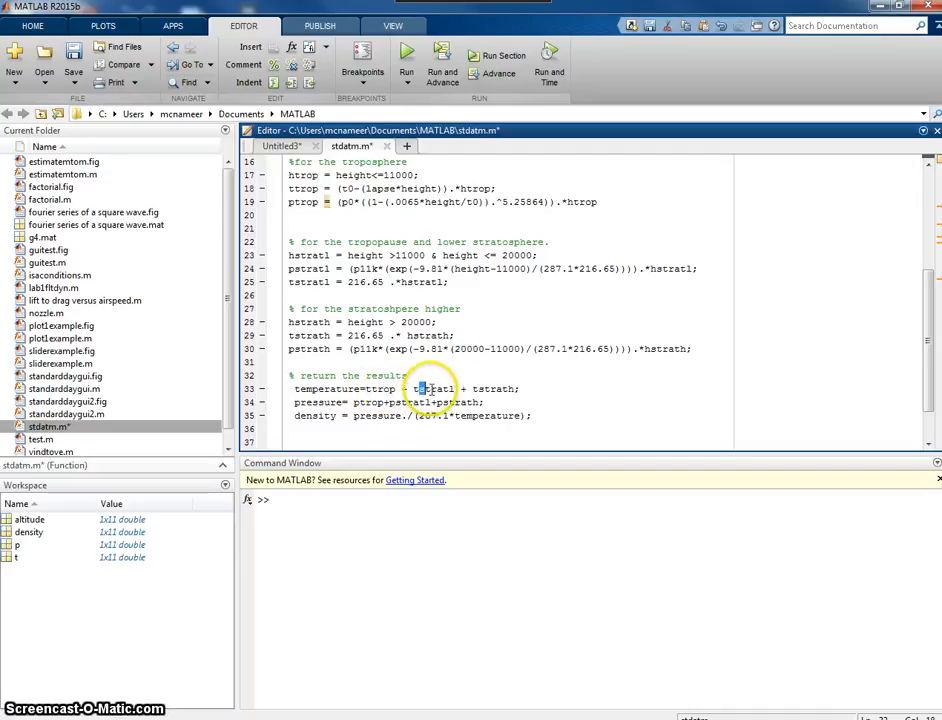
double_click(432, 388)
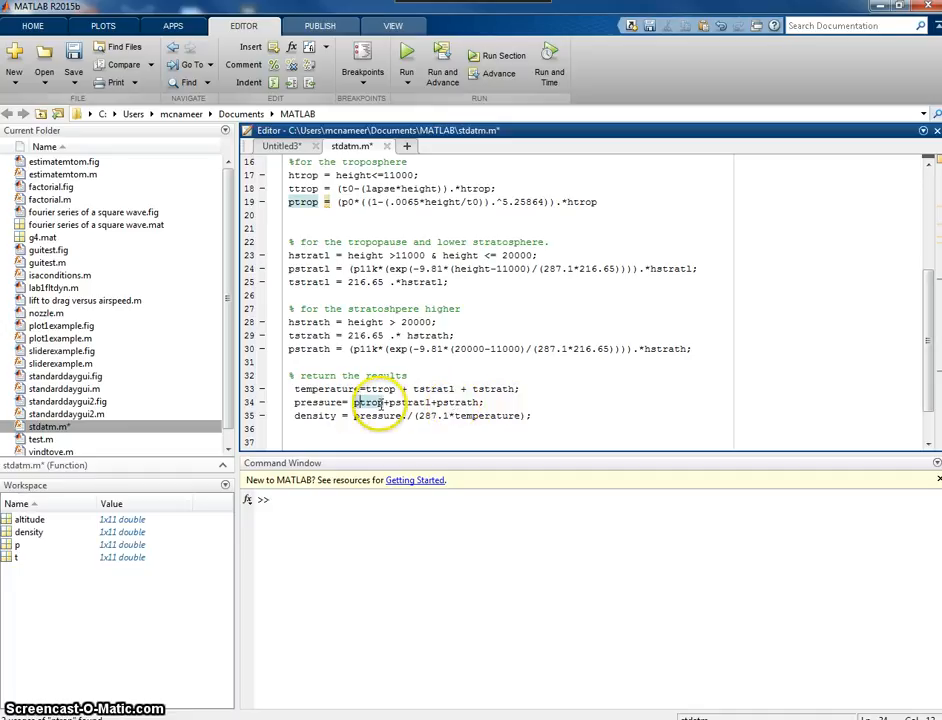
double_click(412, 402)
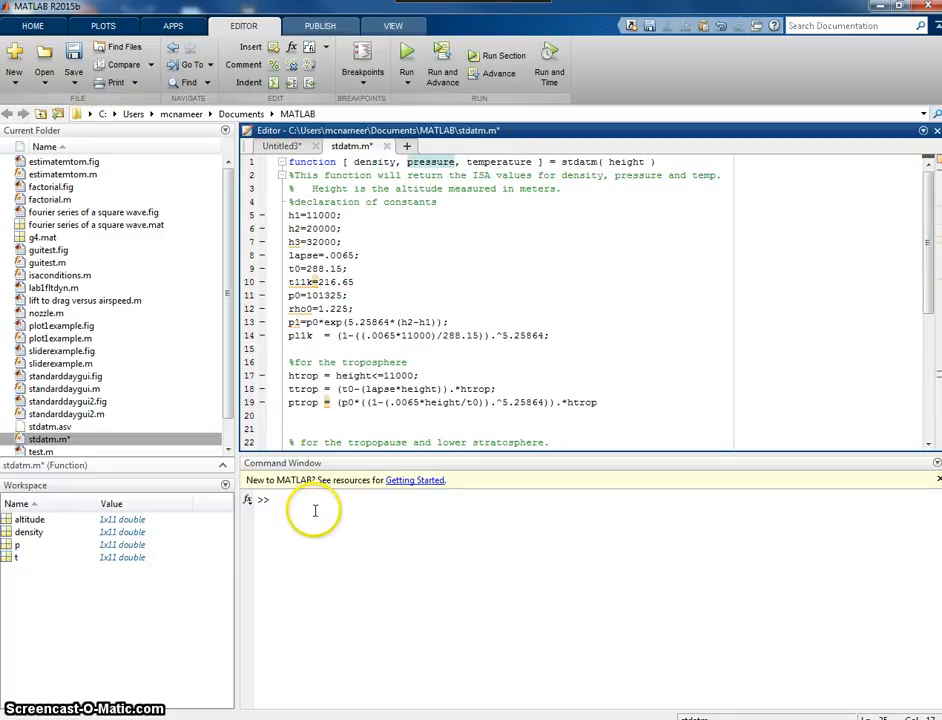
Enter [rho, p, t] = stdatm(5000) in the Command Window
click(316, 510)
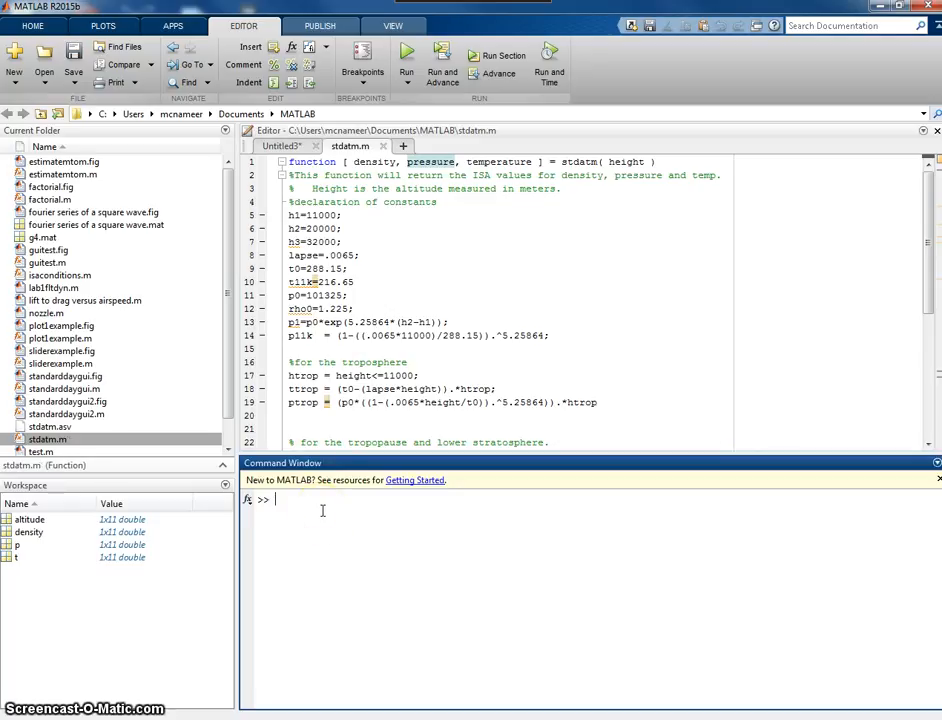
text([rho)
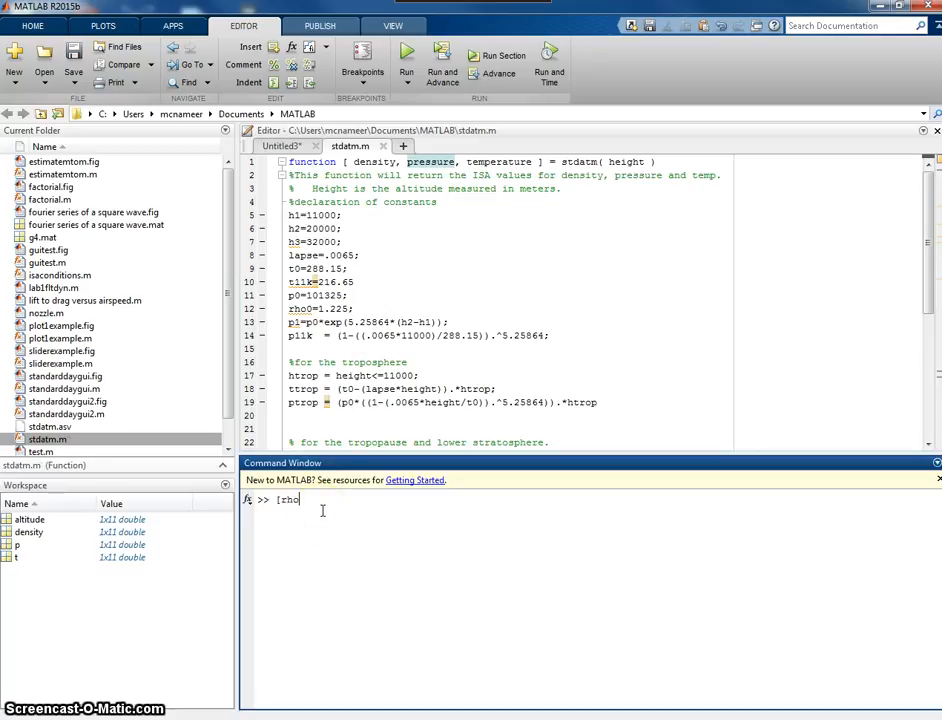
text(, p,)
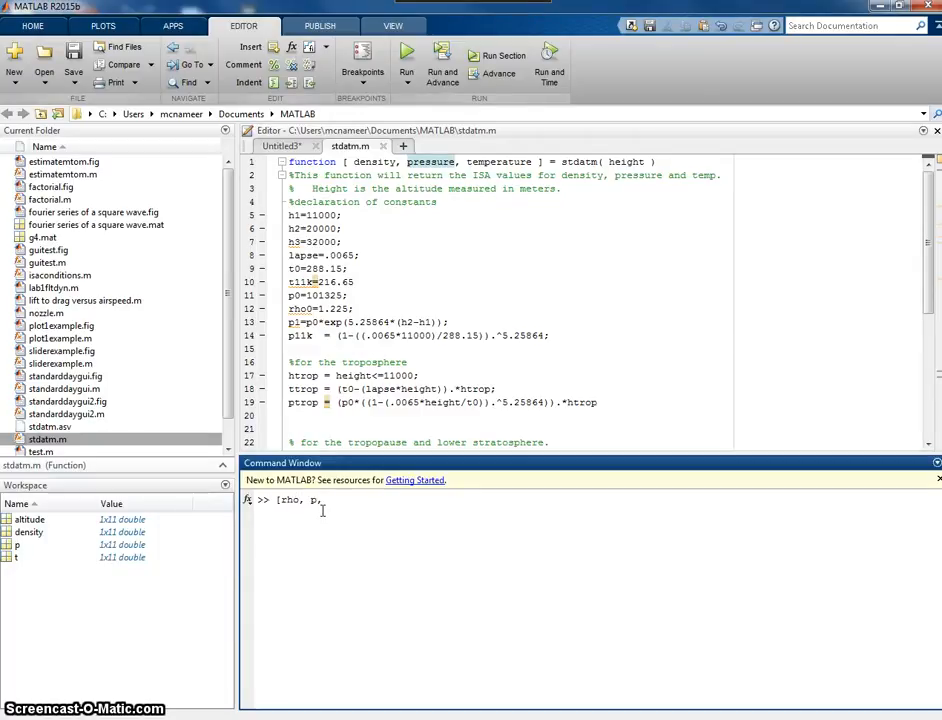
text(t])
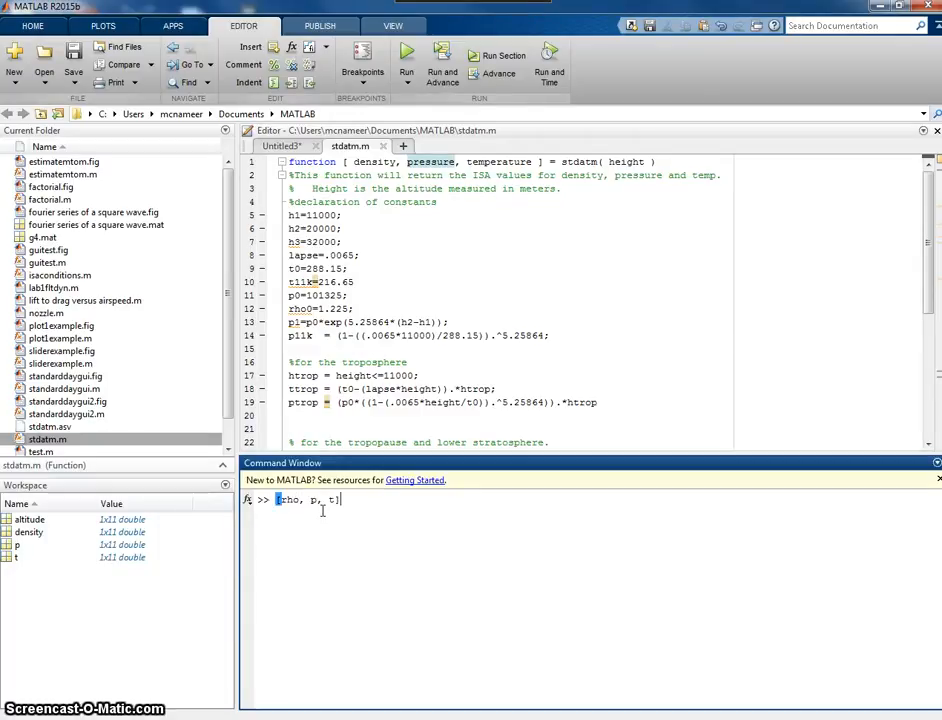
text(= s)
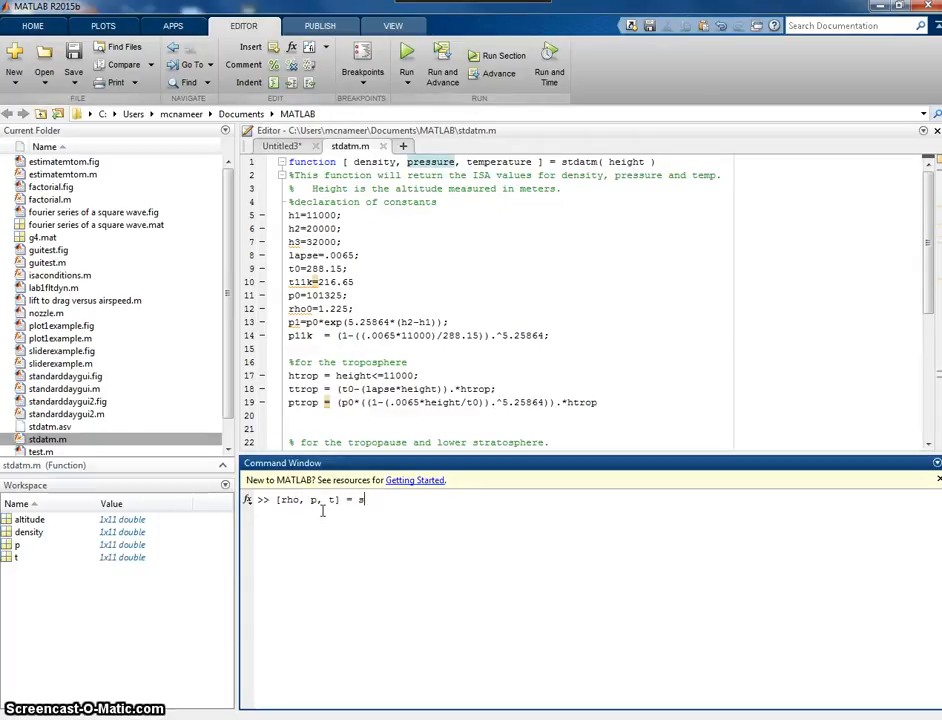
text(tdatm)
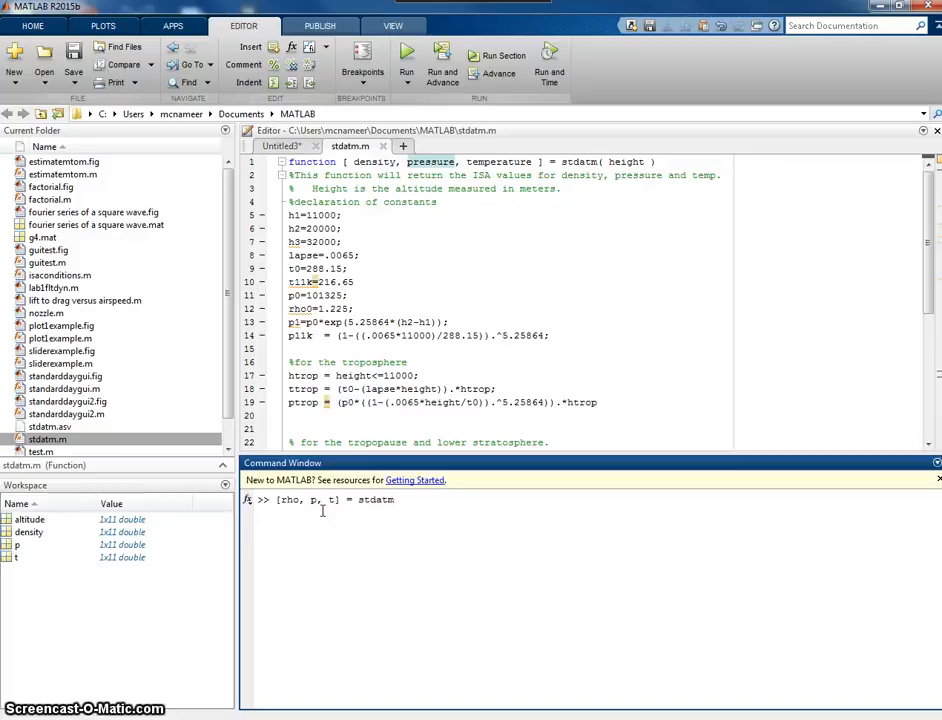
text(()
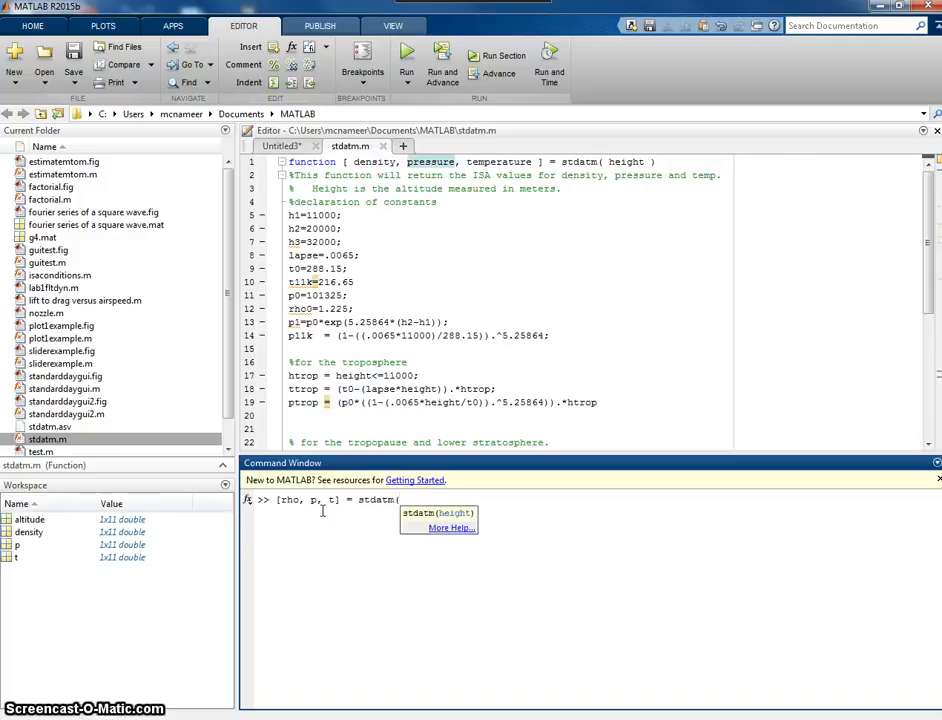
text(5000)
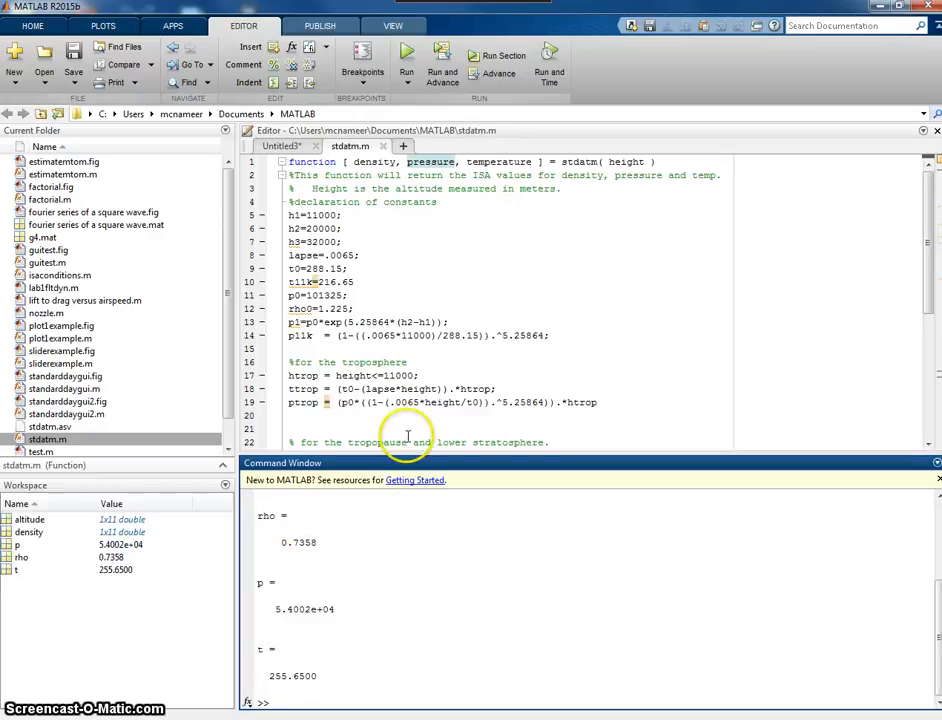
mouse_move(616, 160)
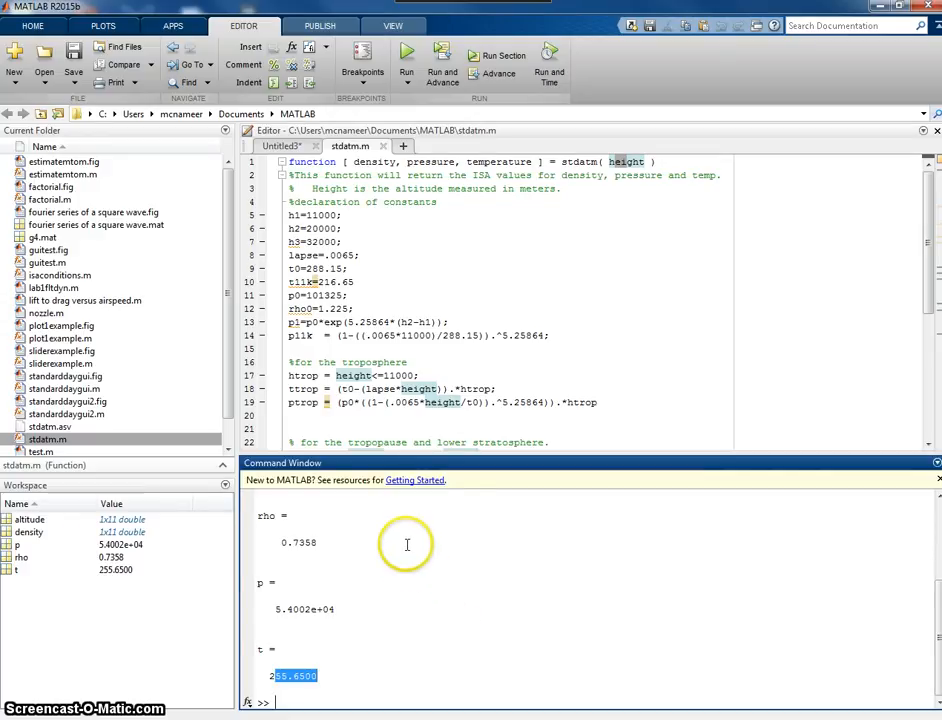
mouse_move(408, 544)
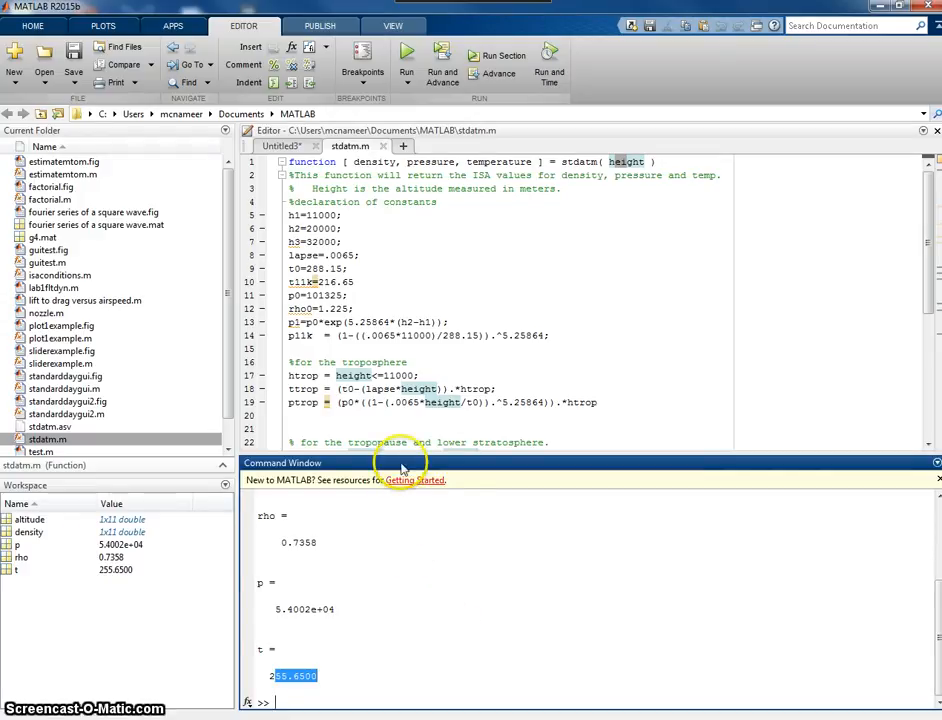
mouse_move(224, 288)
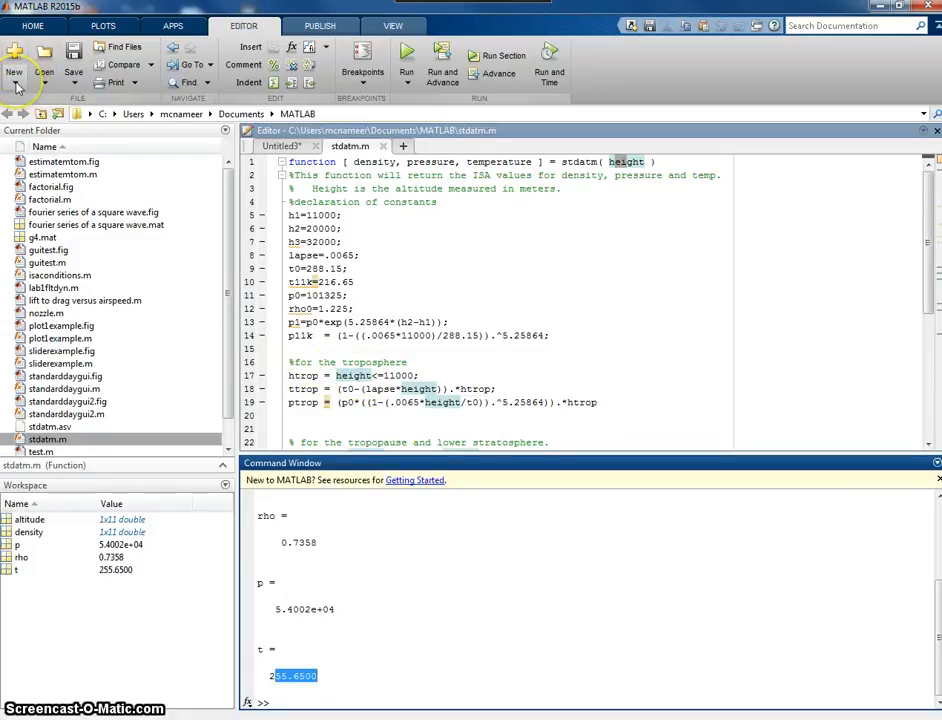
Open the lab2ftdyn.m script from the current folder
click(14, 60)
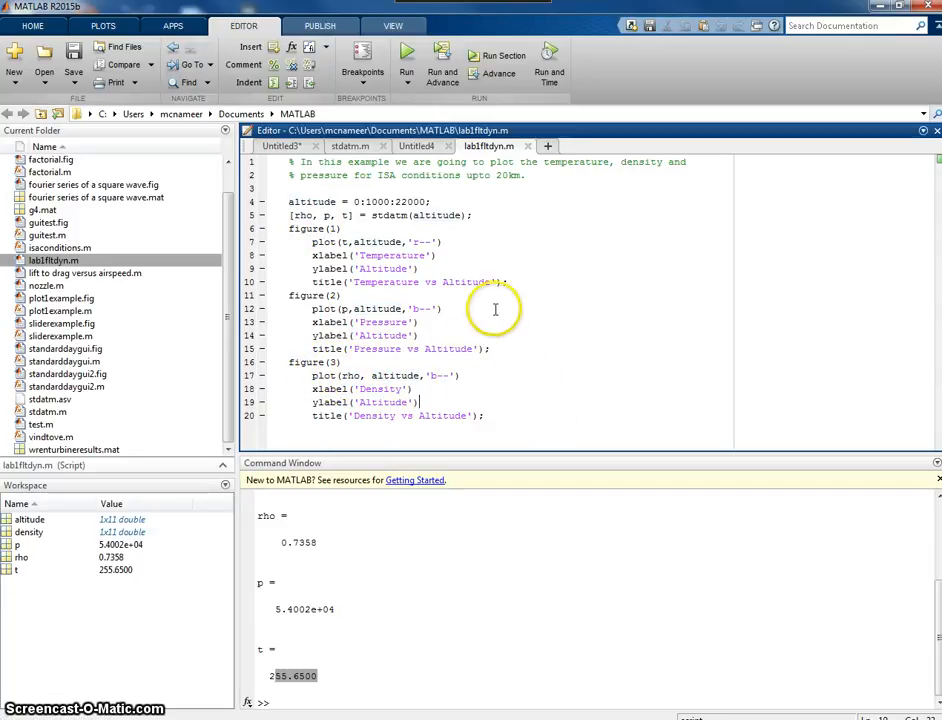
mouse_move(502, 308)
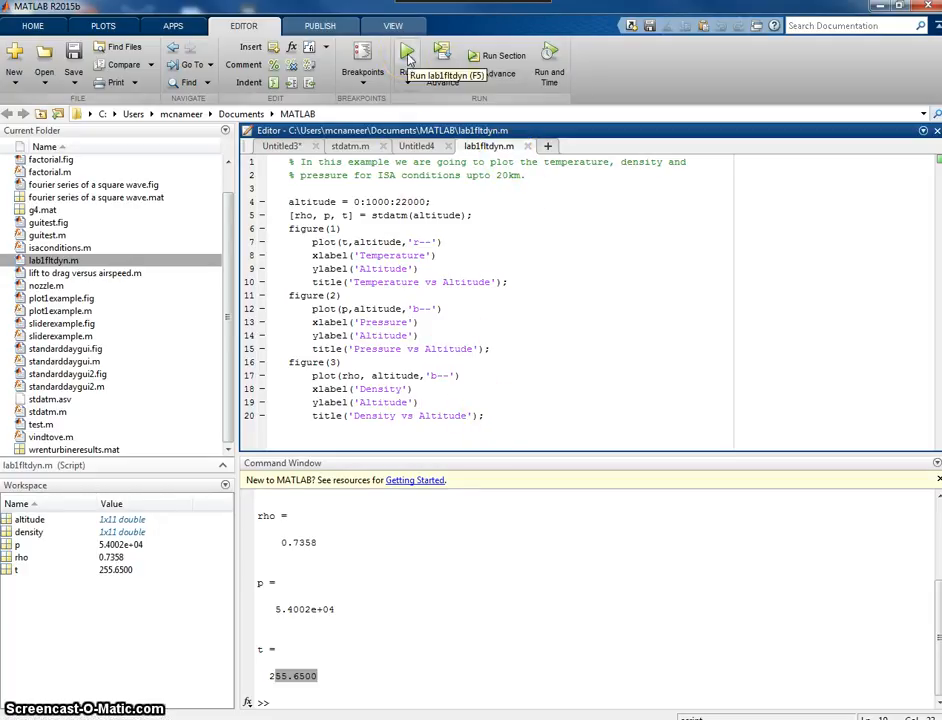
Run lab2ftdyn.m to produce the temperature, pressure and density plots
click(408, 56)
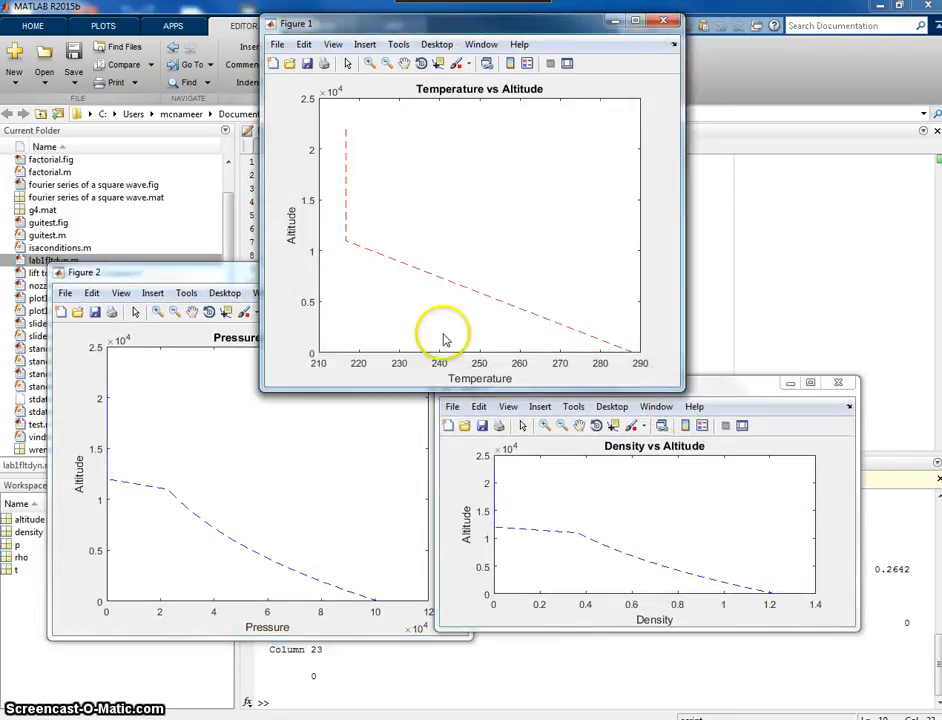
mouse_move(490, 316)
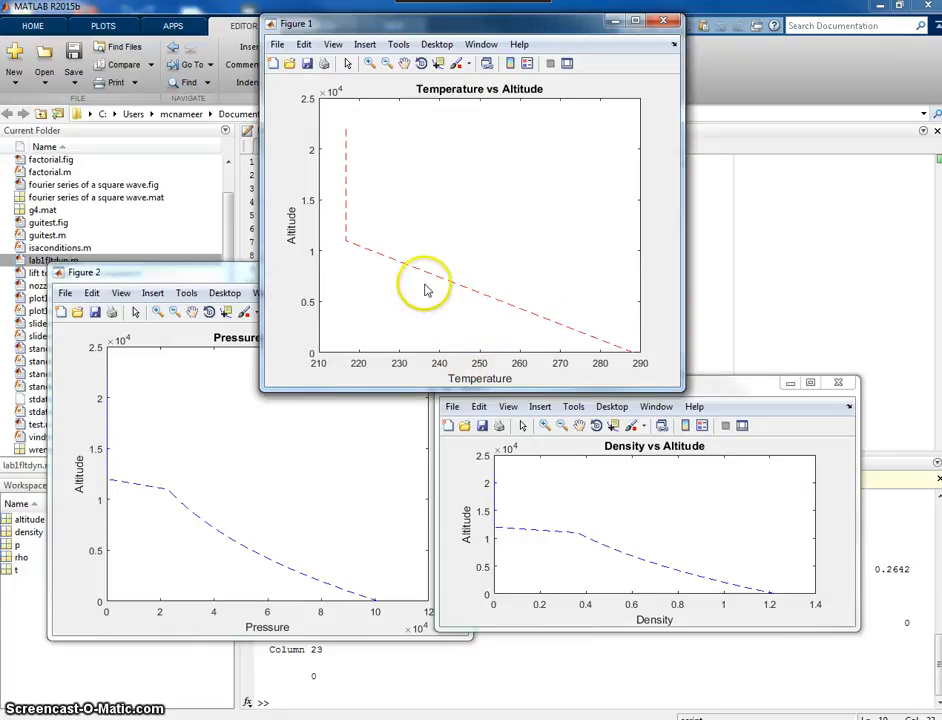
mouse_move(348, 272)
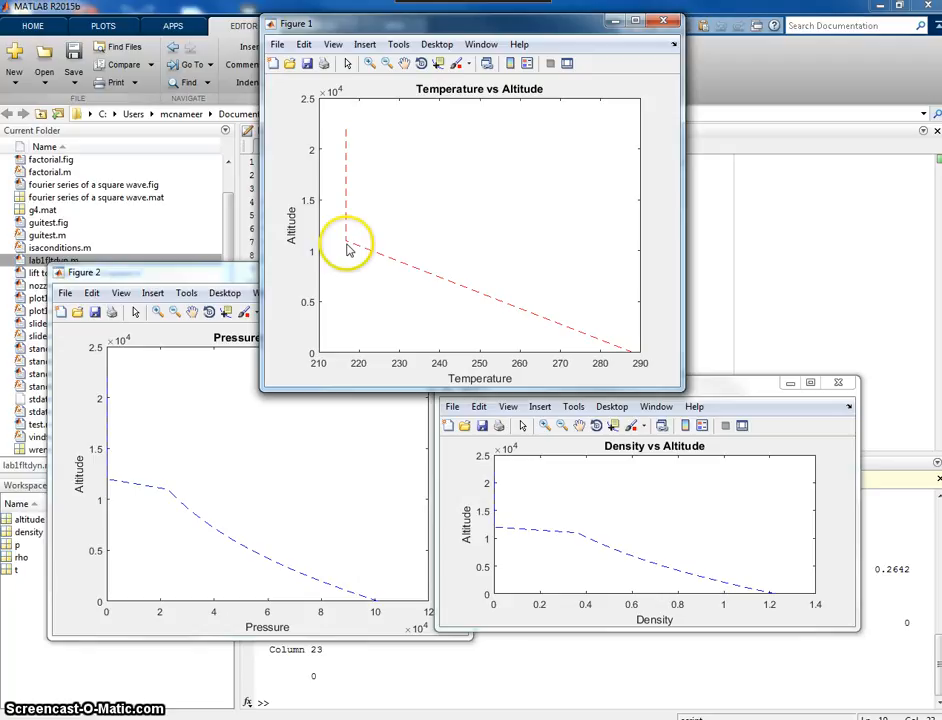
mouse_move(350, 244)
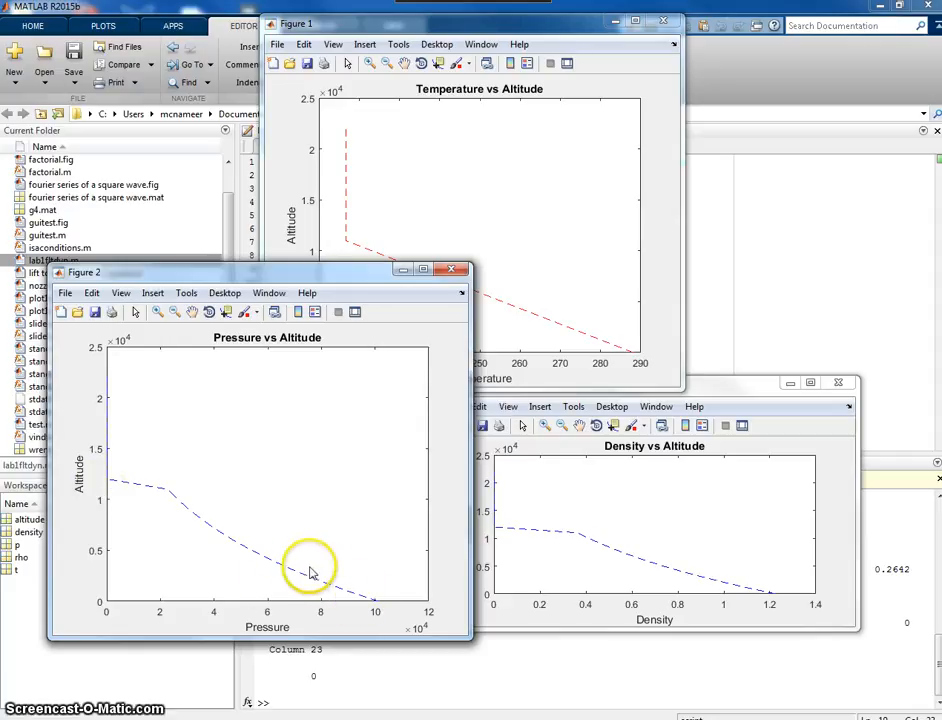
mouse_move(368, 632)
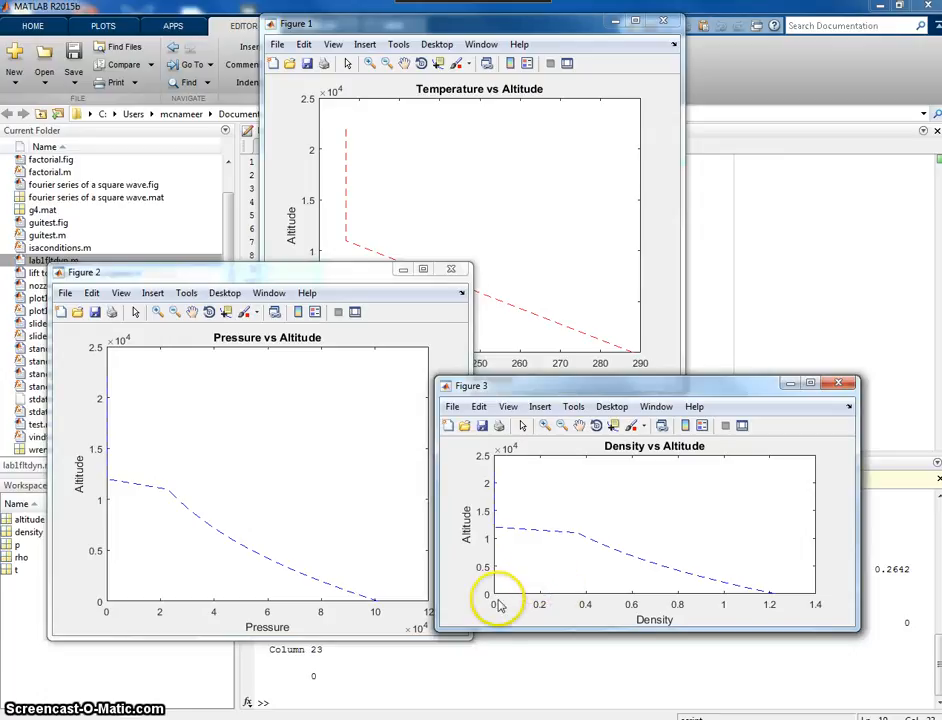
mouse_move(740, 590)
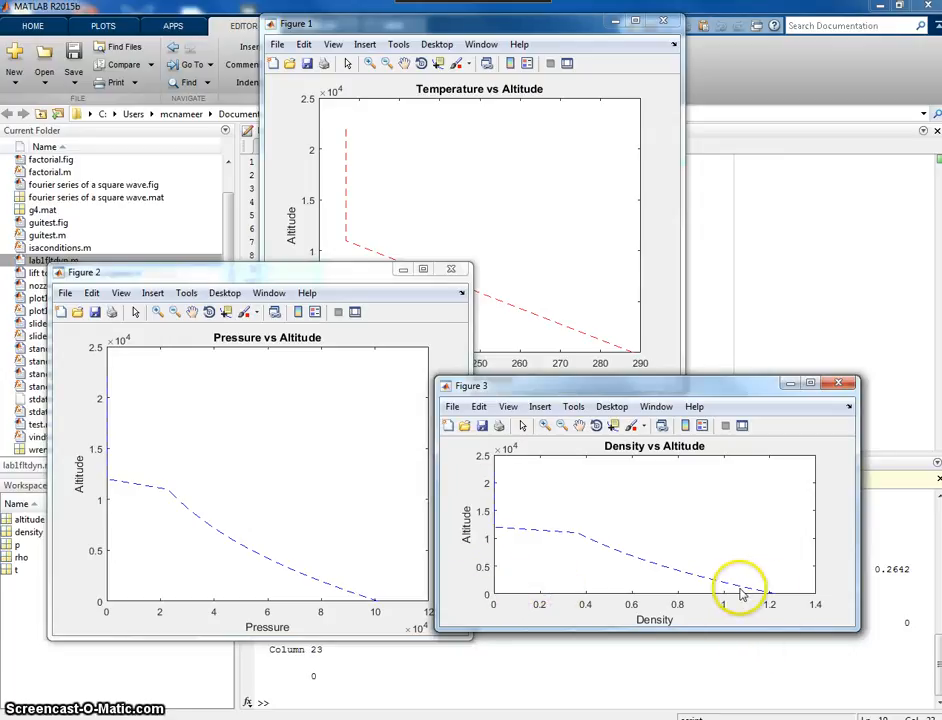